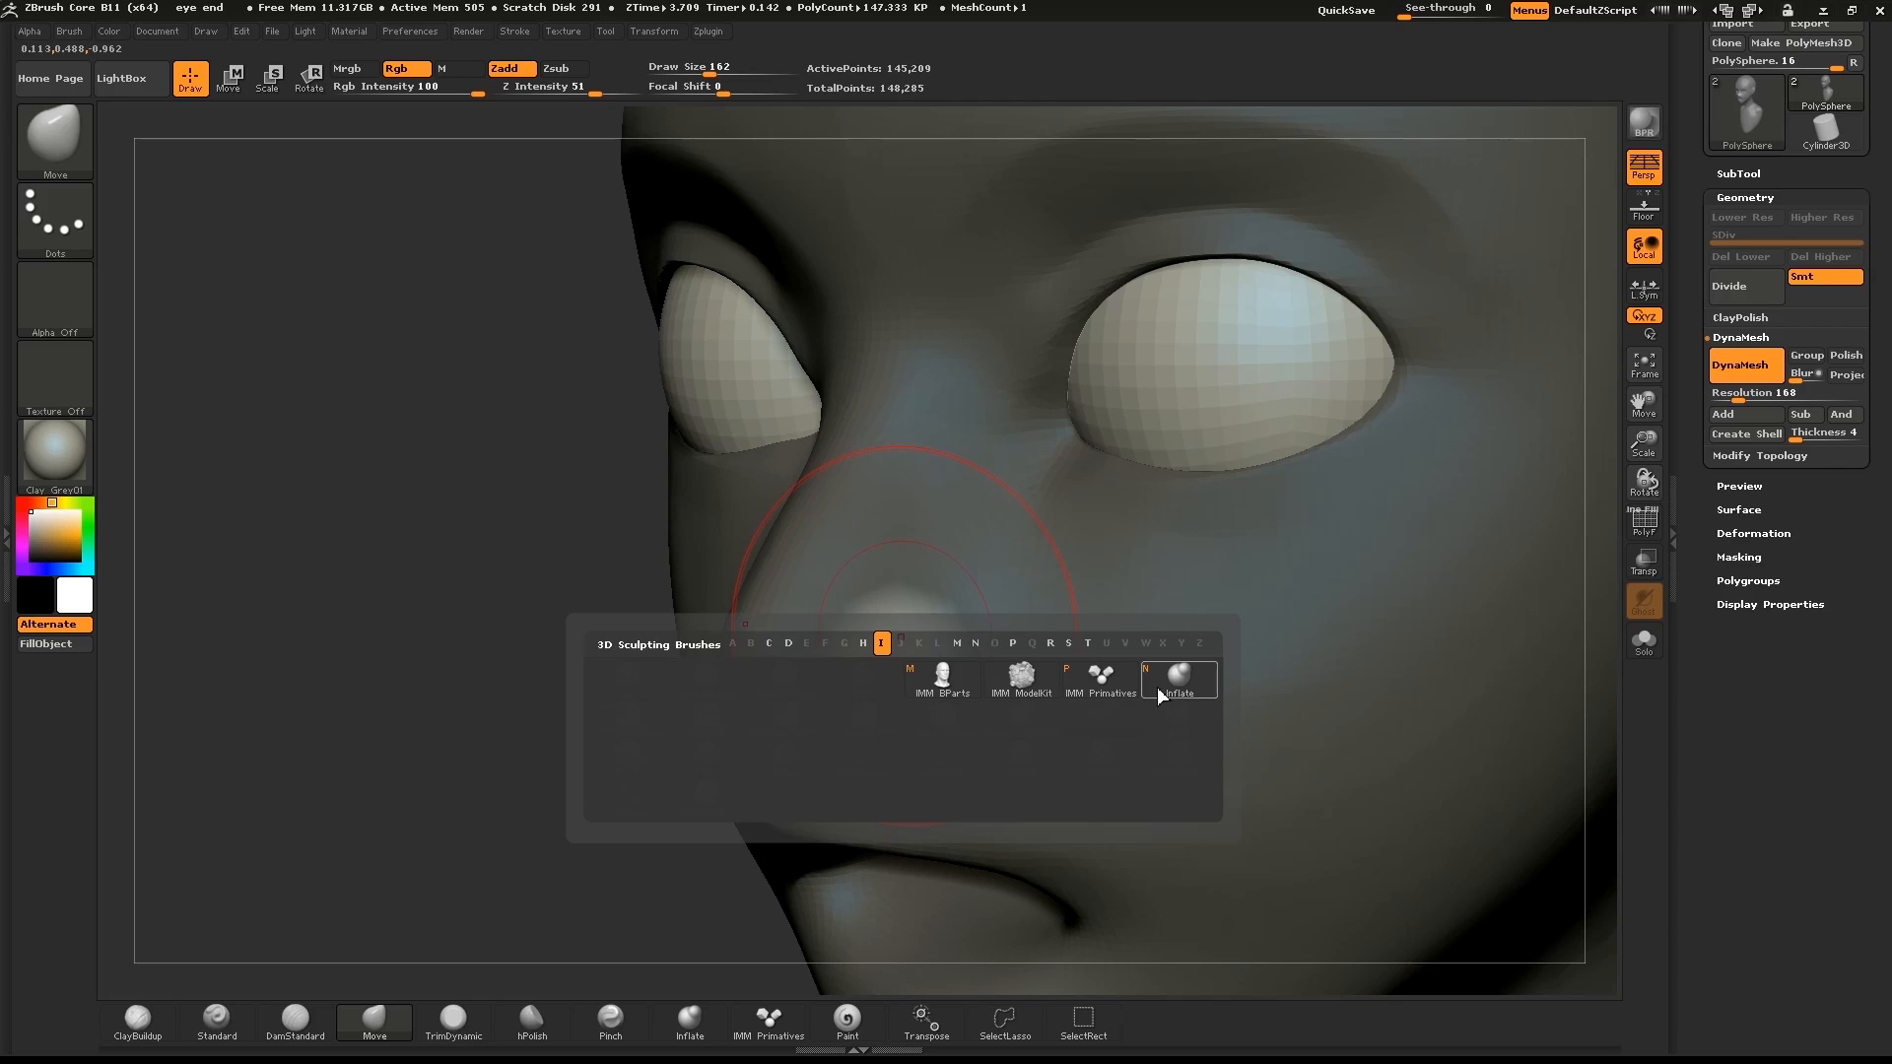
Choose a brush for pushing in the skin behind the nostril wing.
click(1178, 676)
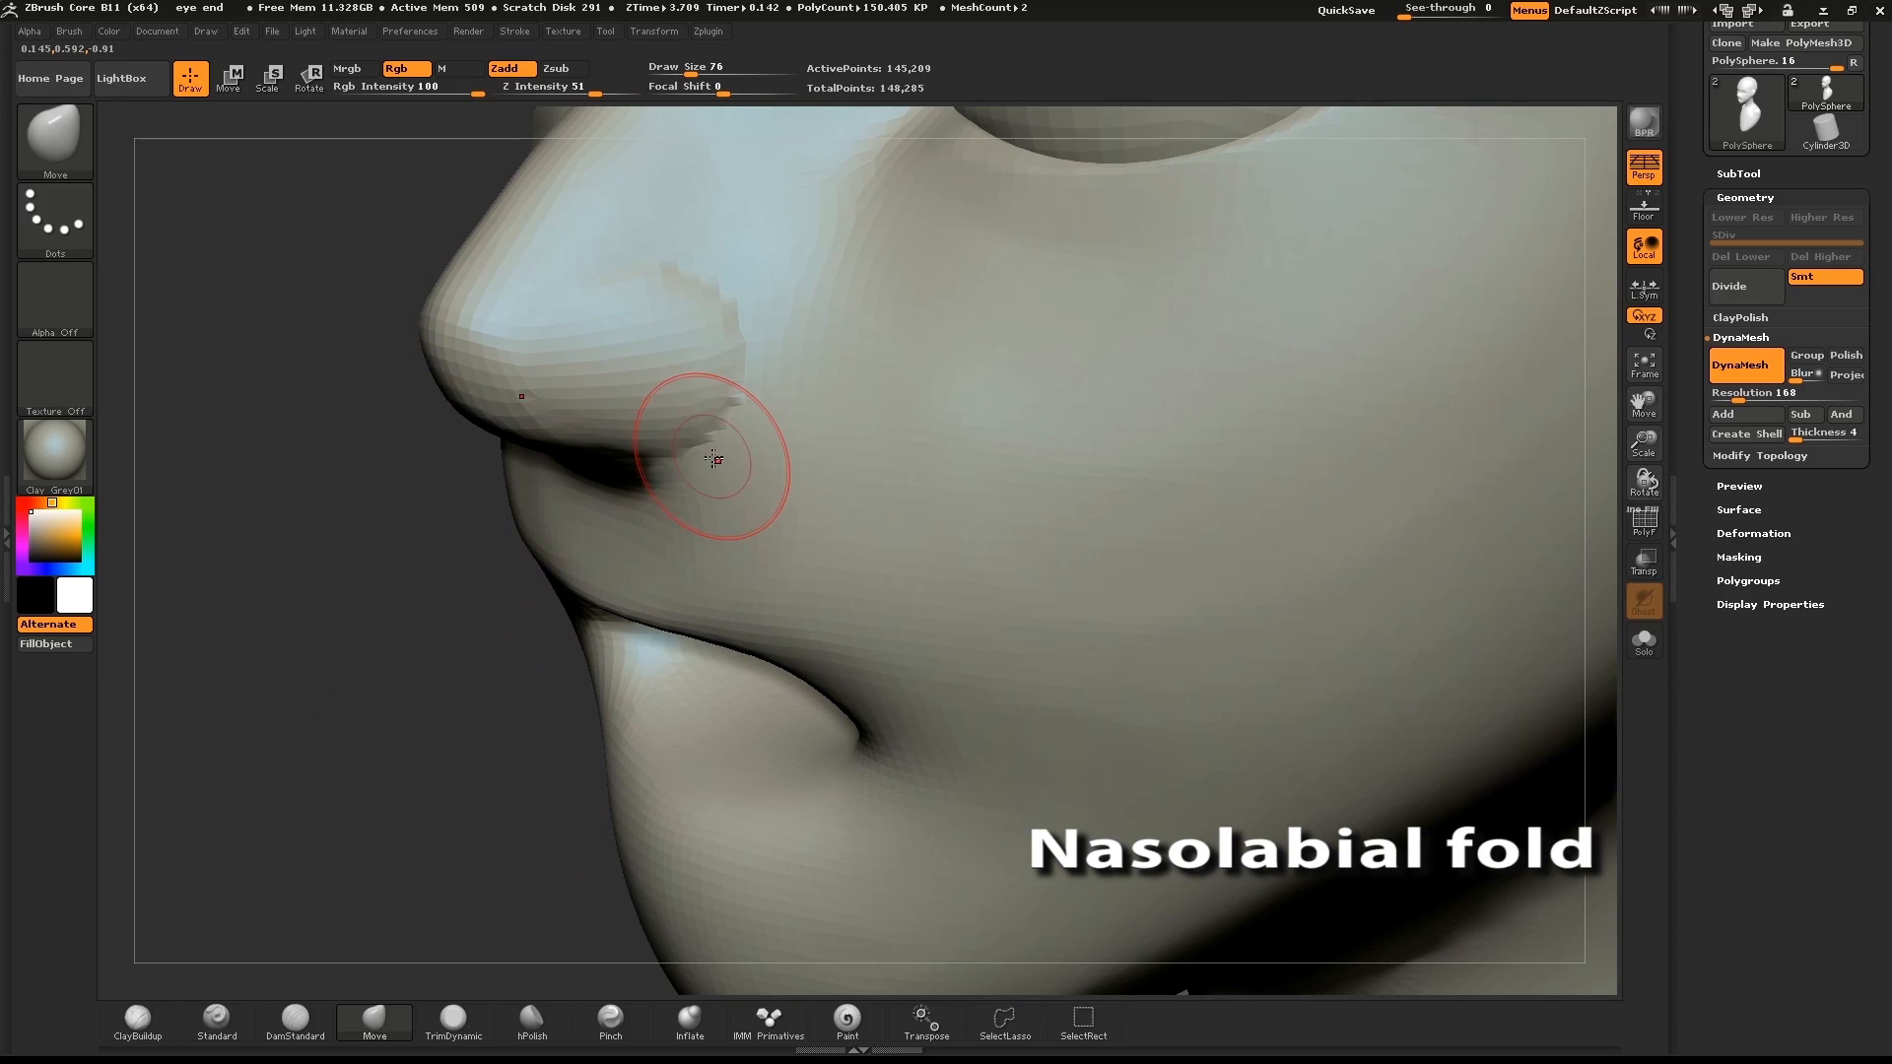
With DamStandard, carve and deepen the crease where the nostril wing meets the cheek.
click(217, 1019)
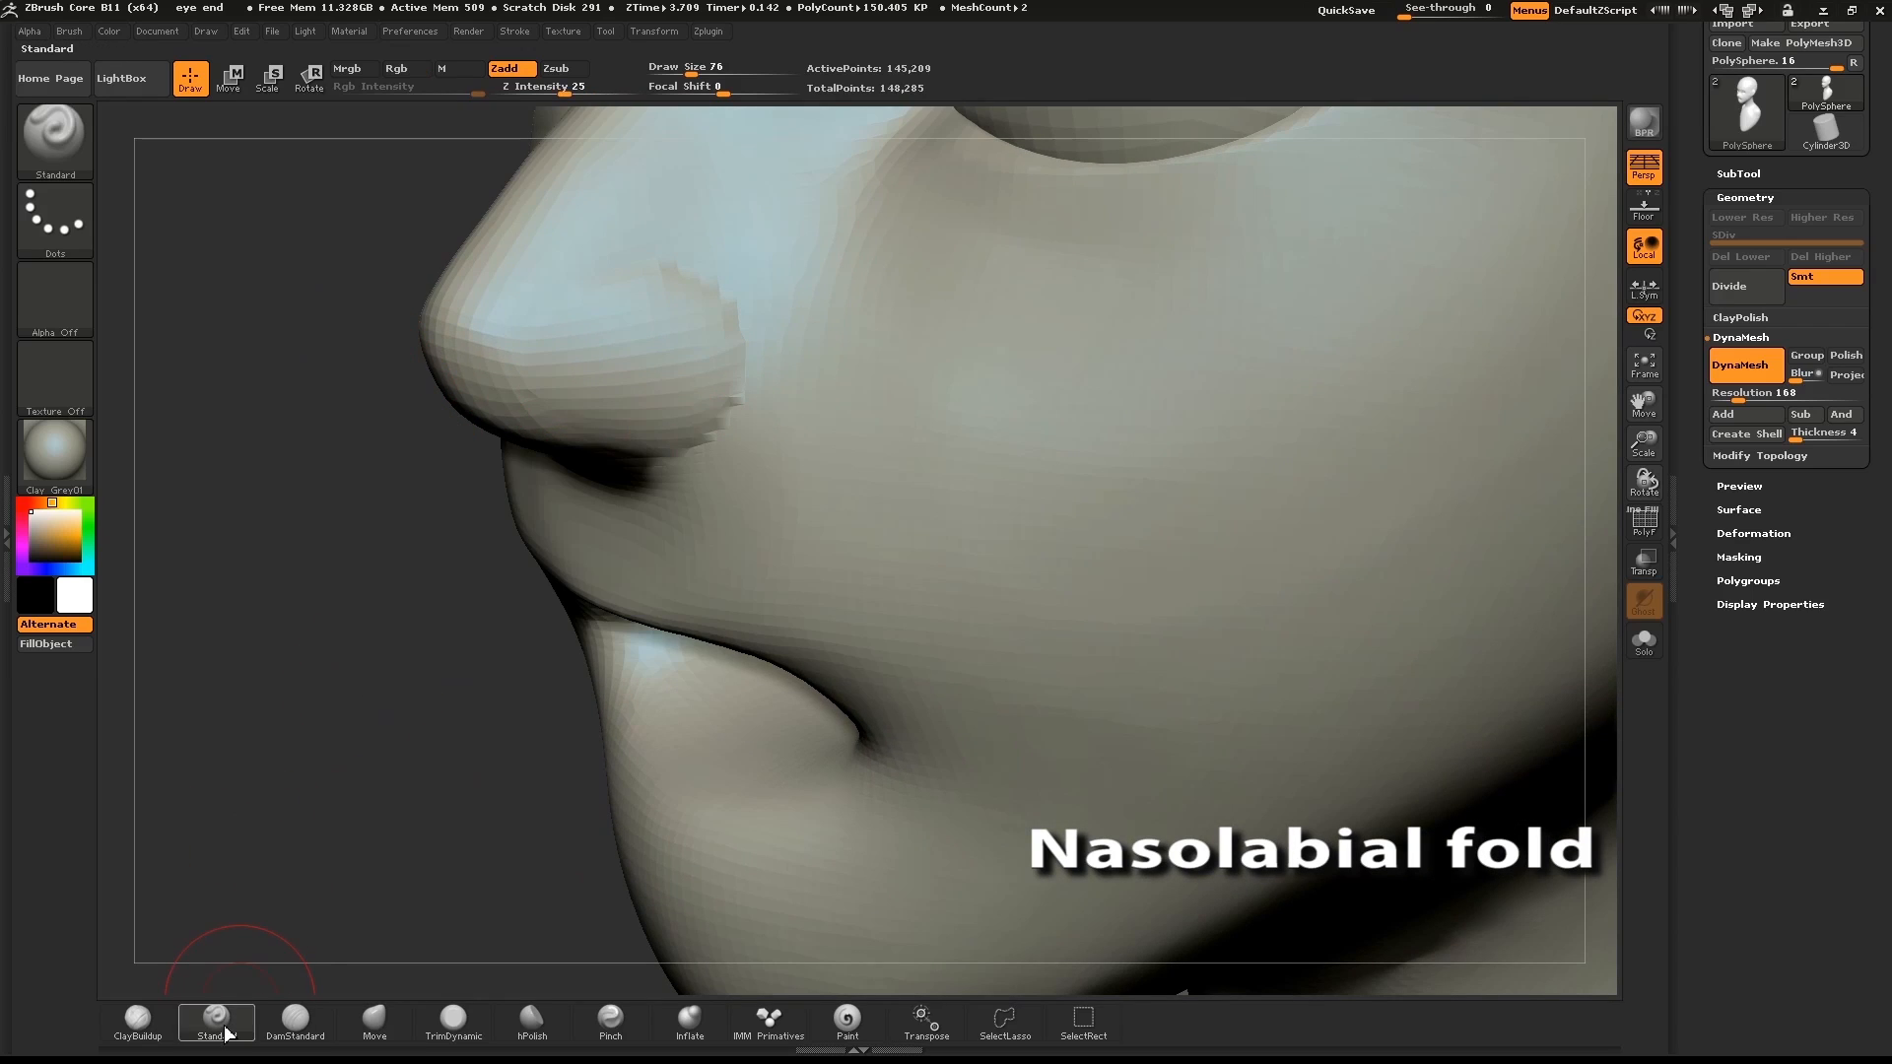
click(293, 1017)
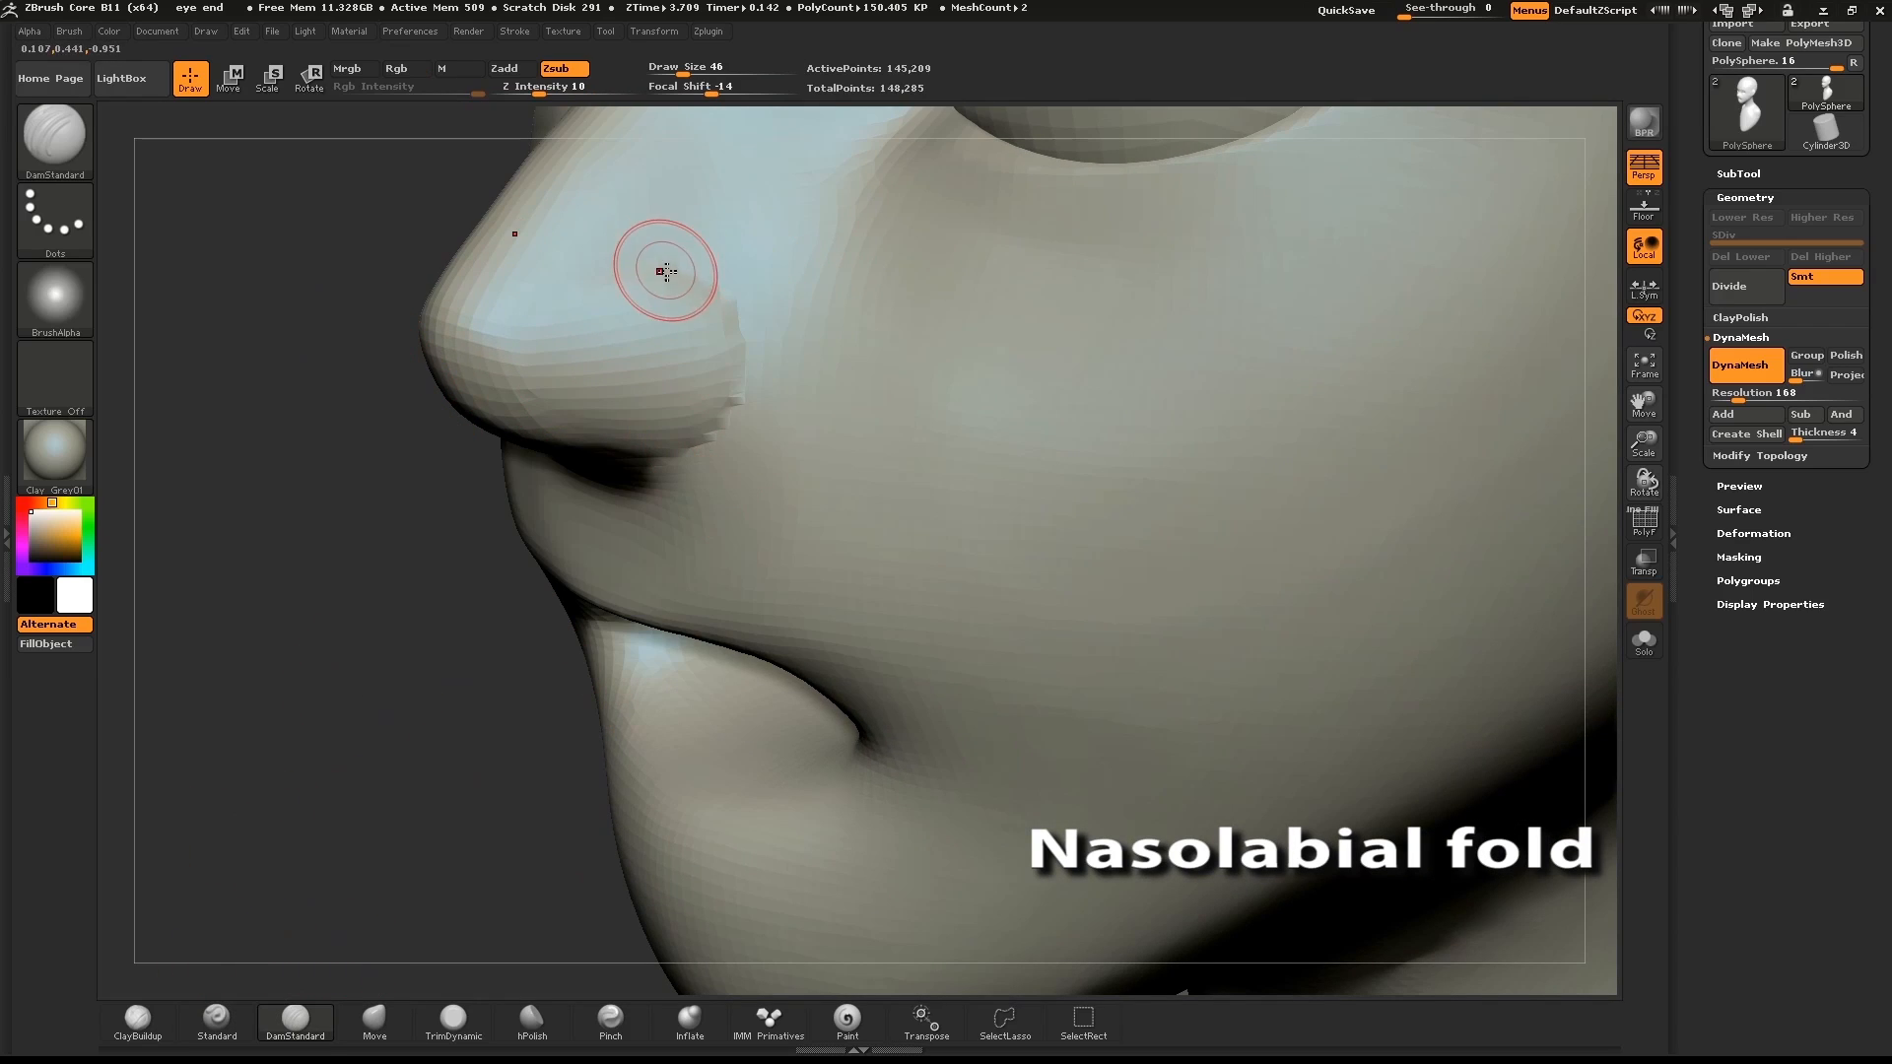
drag(664, 272, 735, 438)
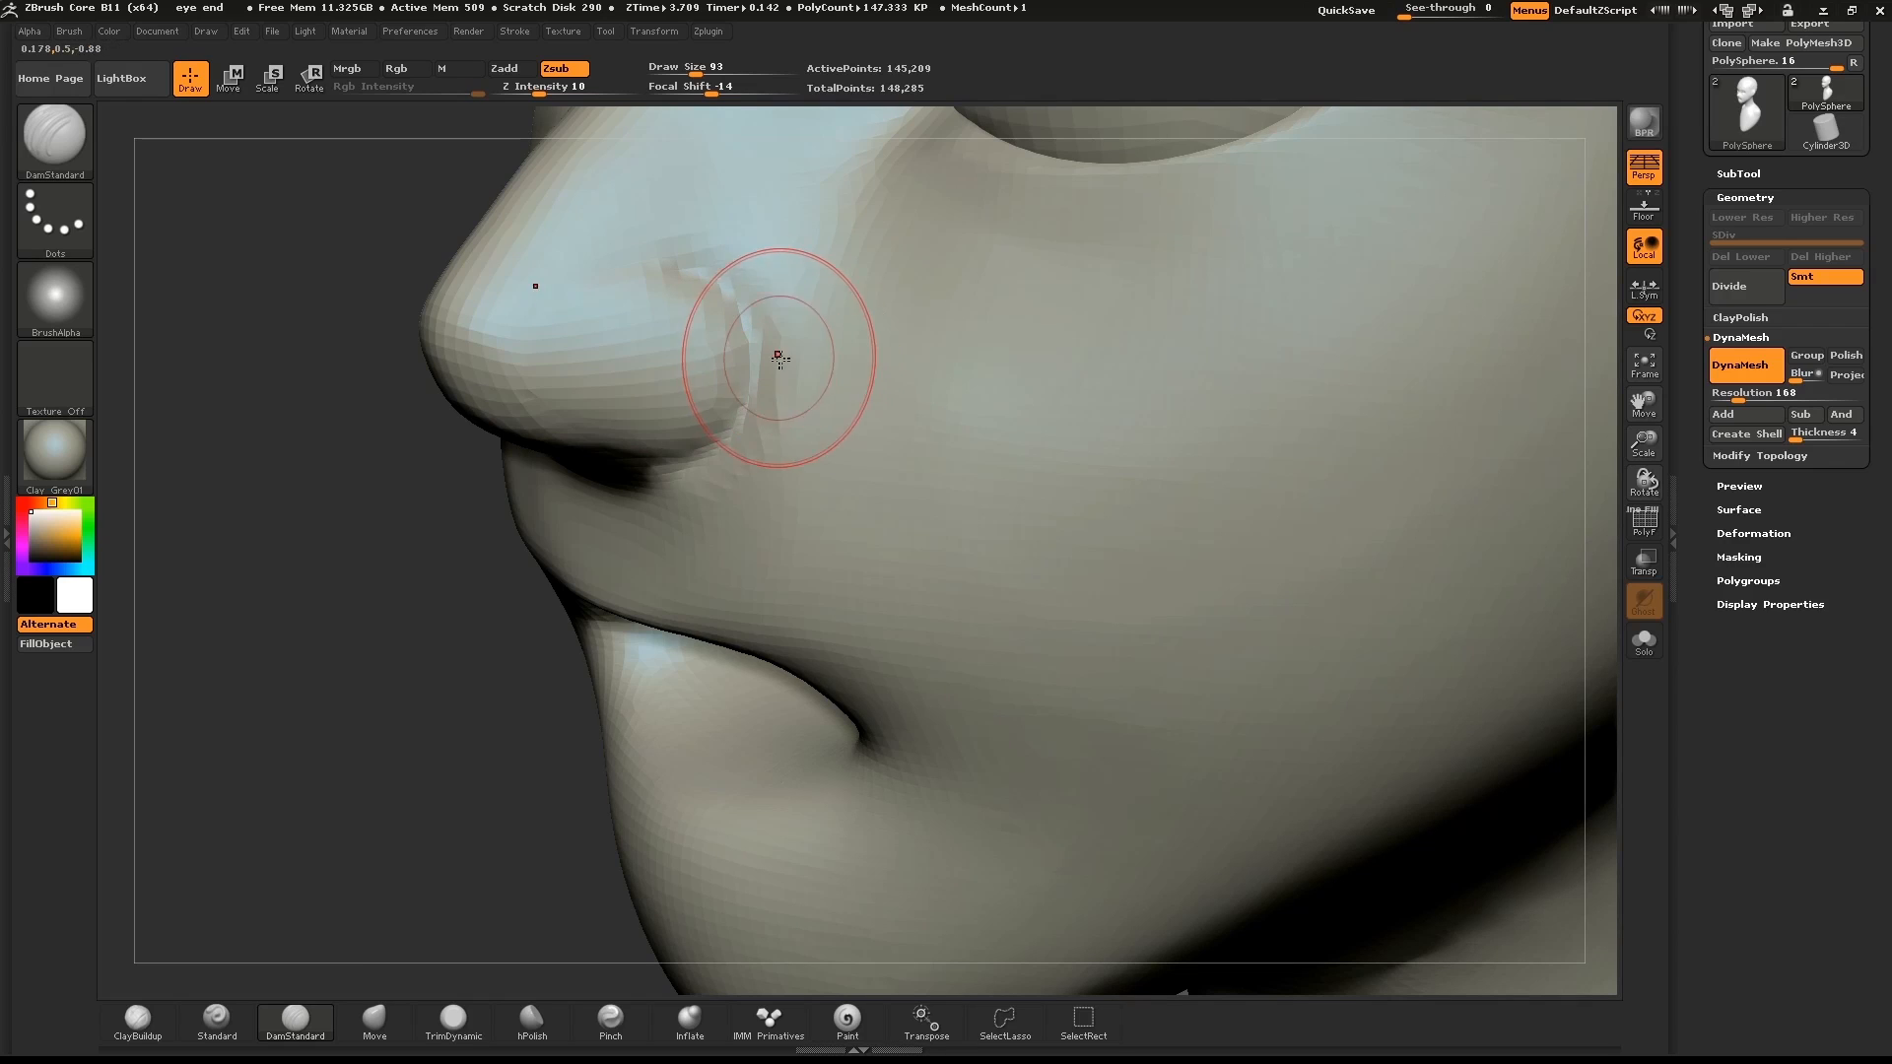
drag(778, 358, 913, 548)
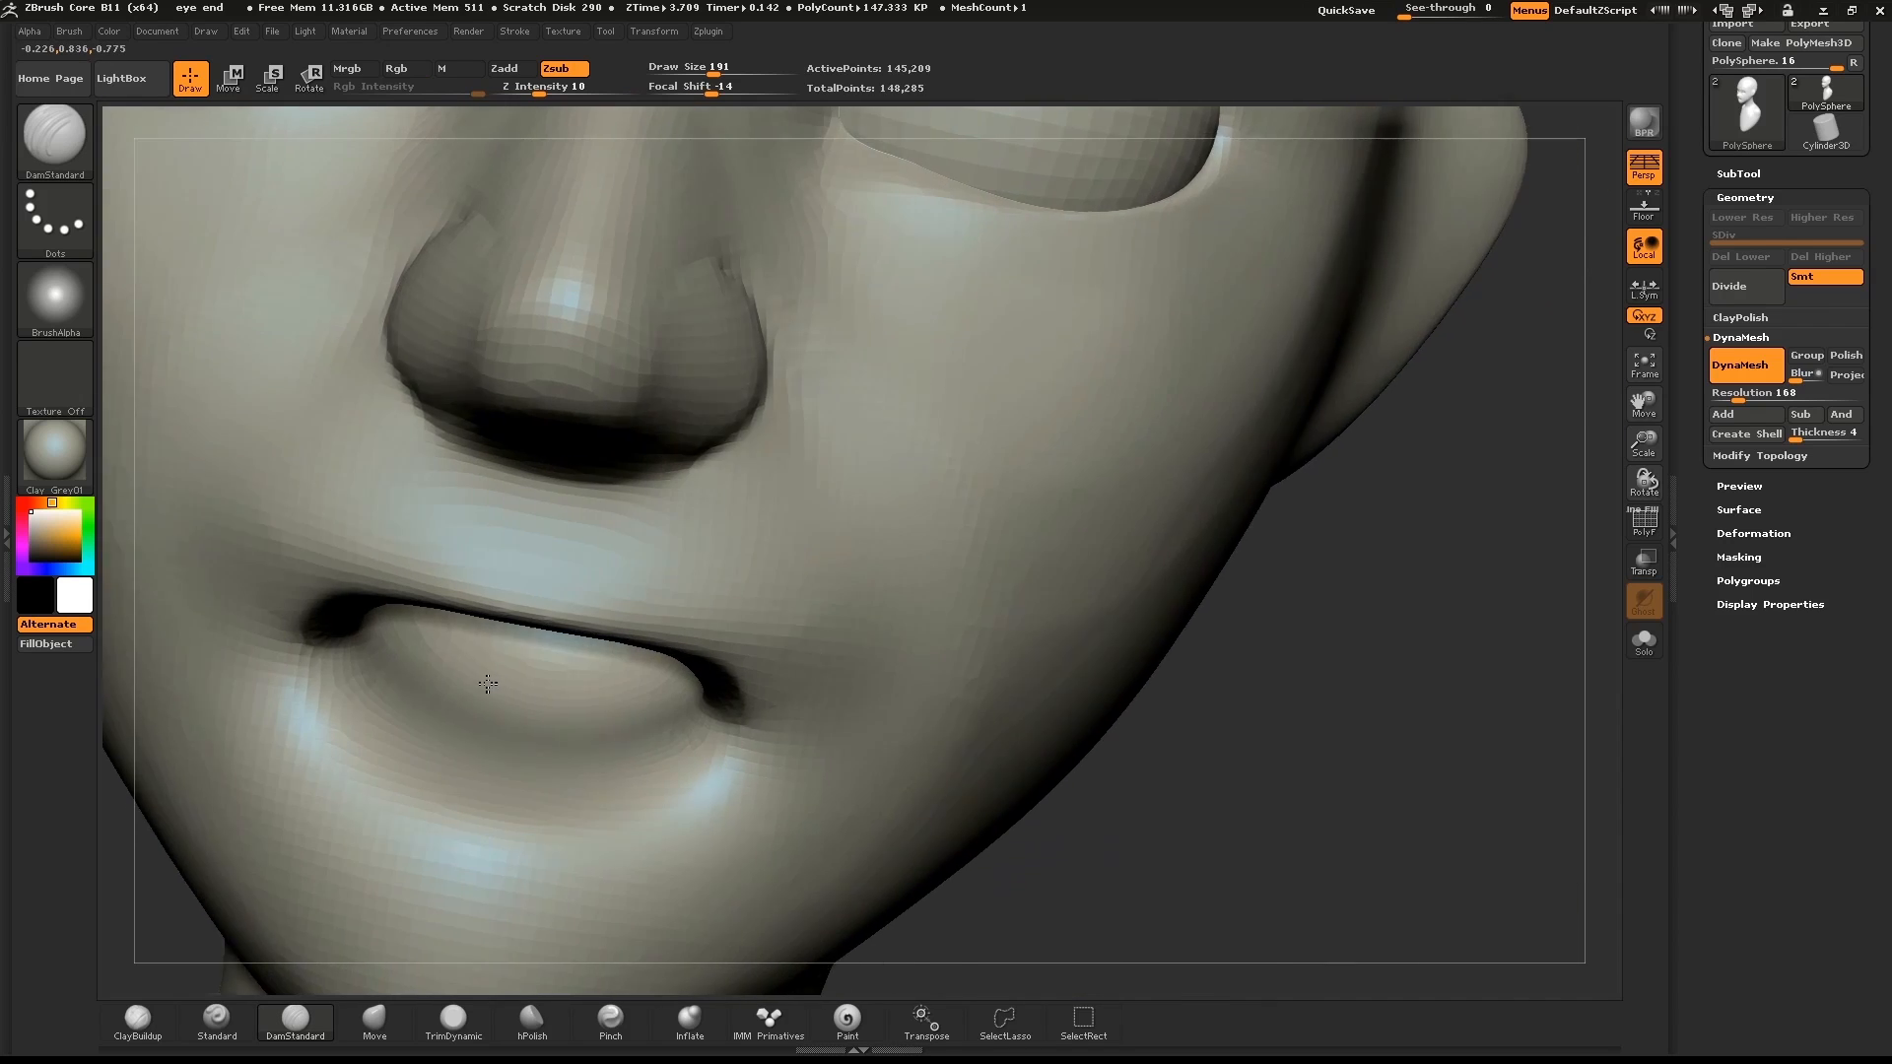
drag(487, 684, 1530, 810)
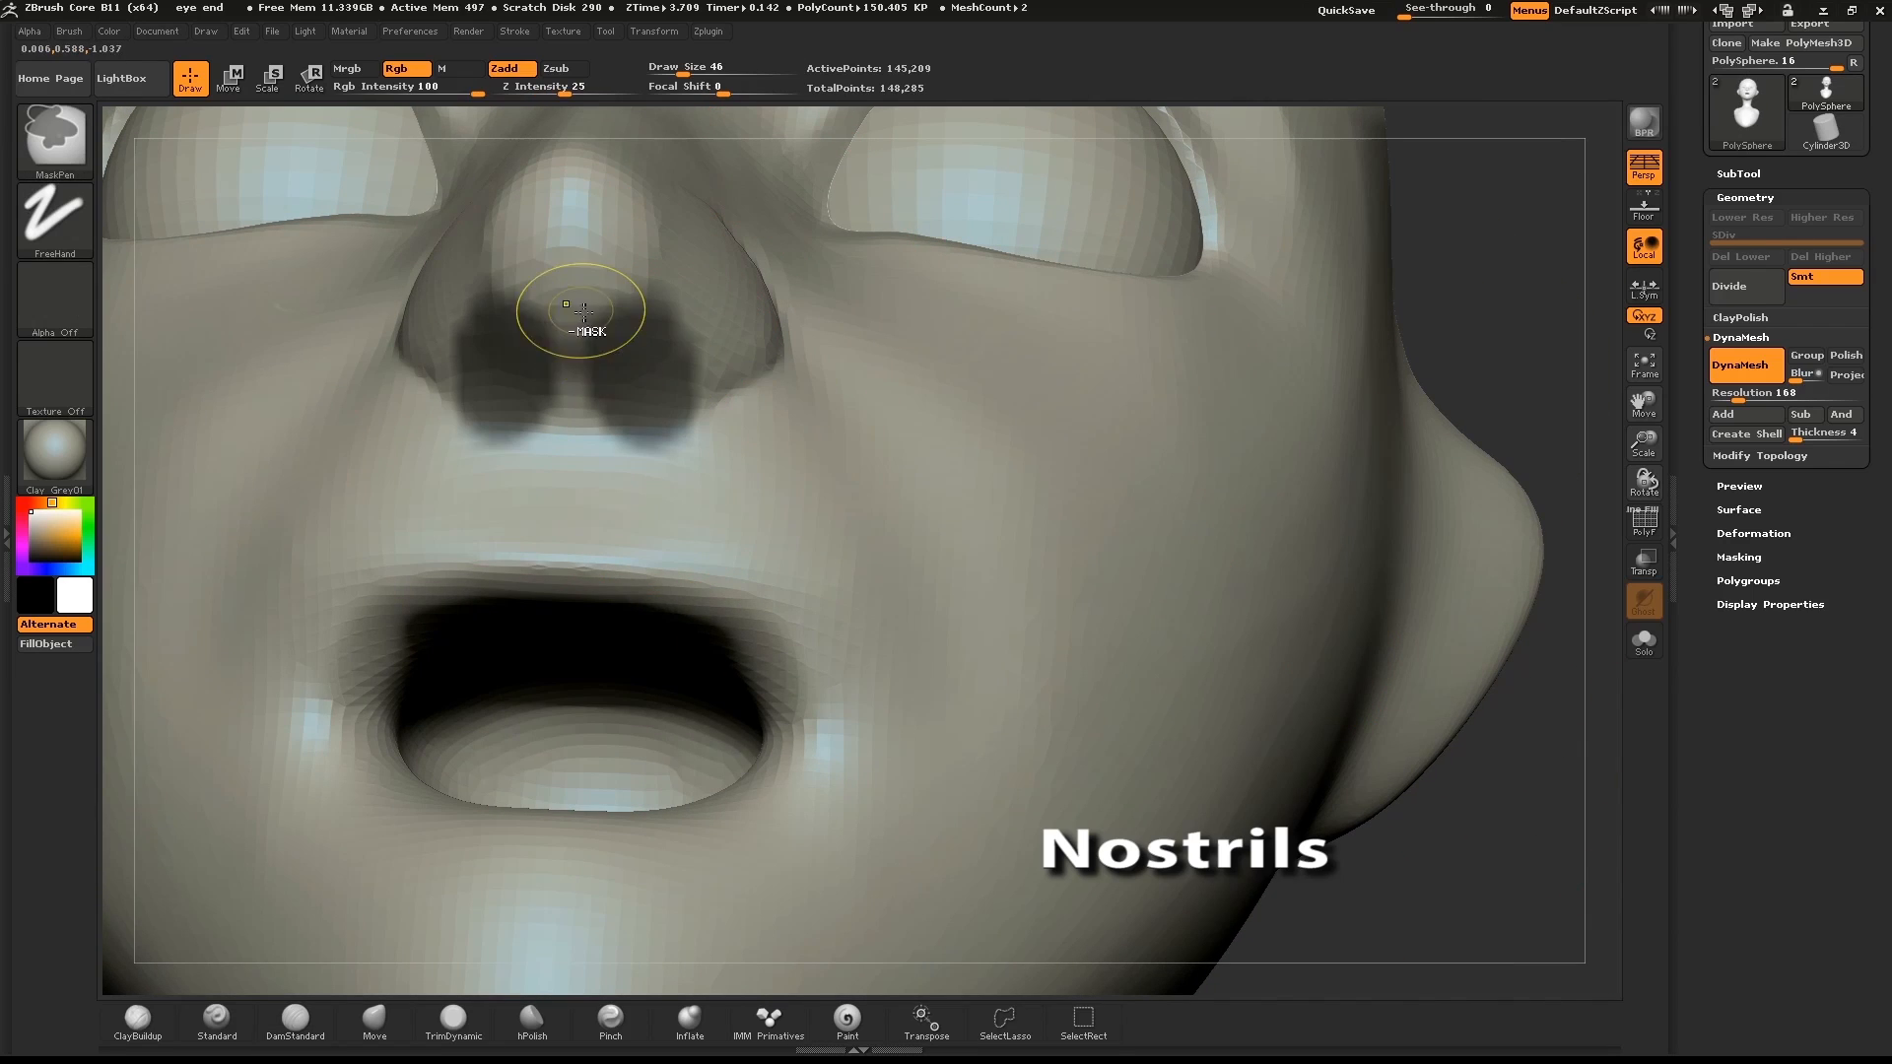
Mask the two nostril shapes under the nose and enlarge the sculpting brush.
drag(579, 308, 625, 449)
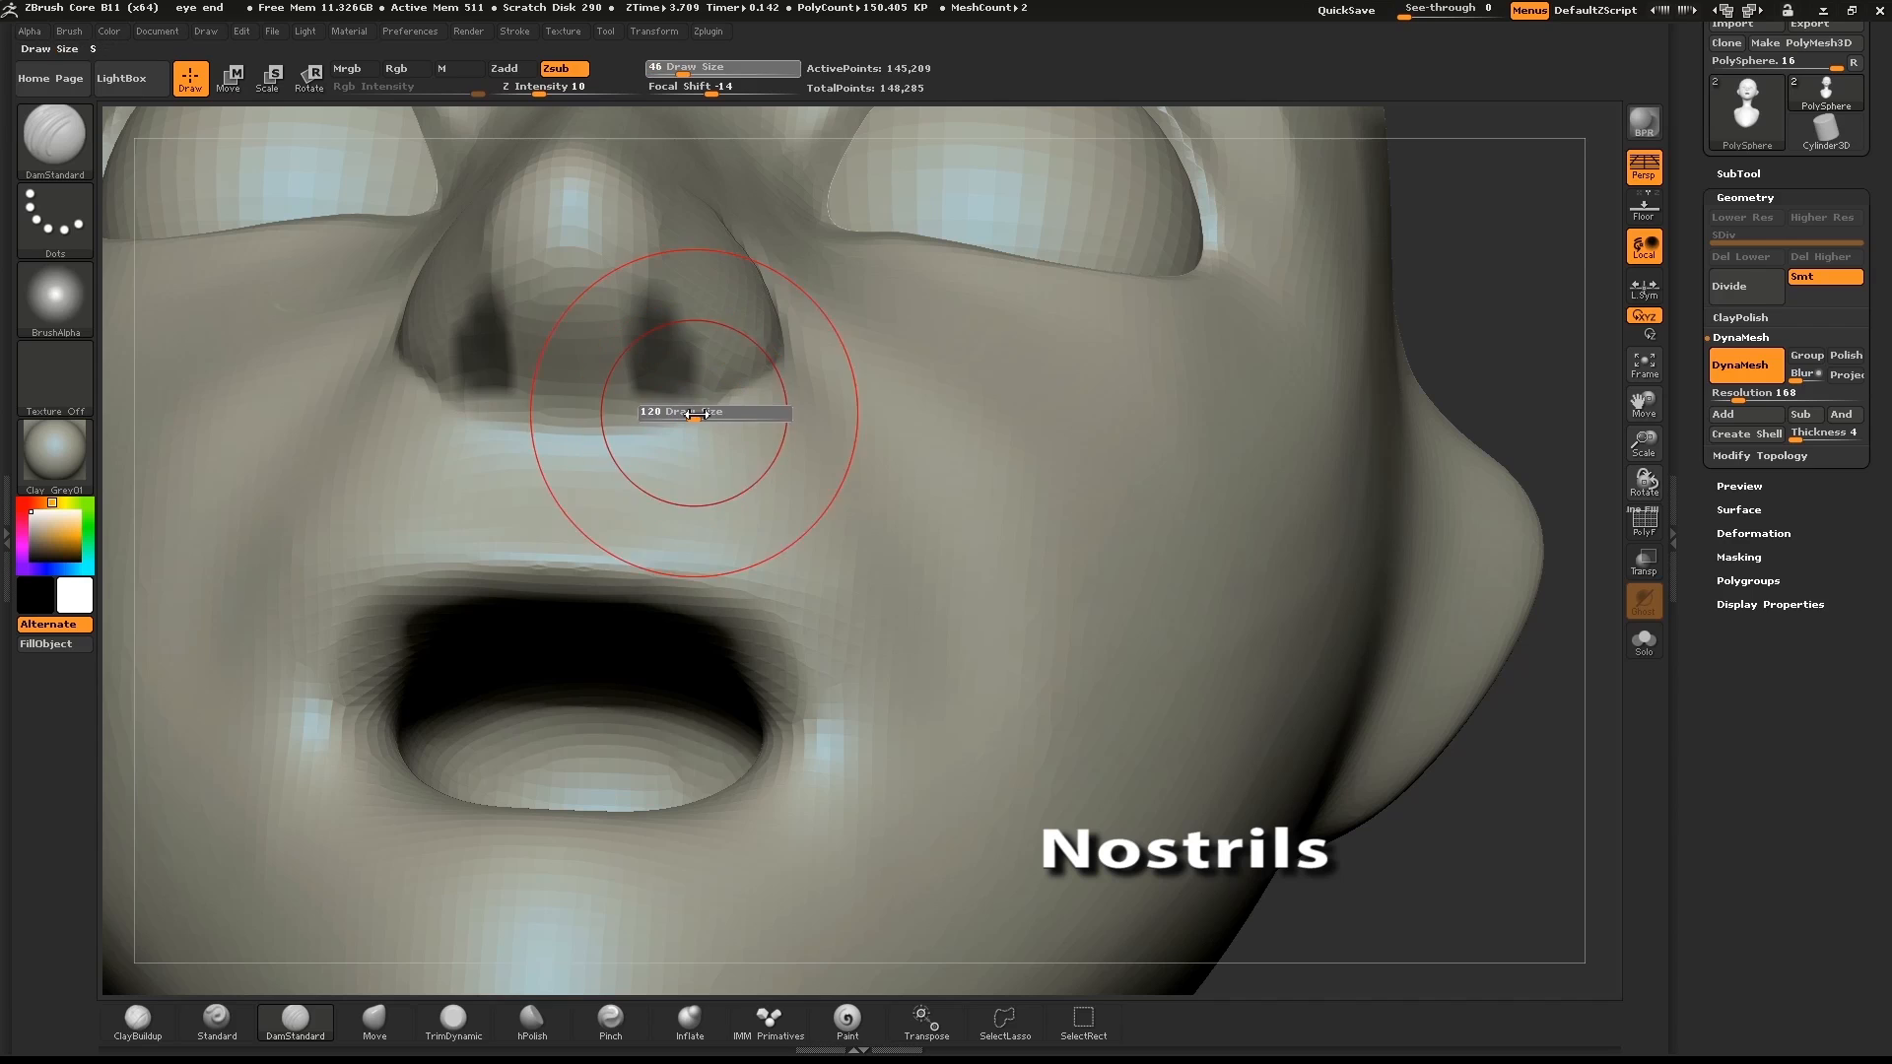
drag(693, 412, 694, 392)
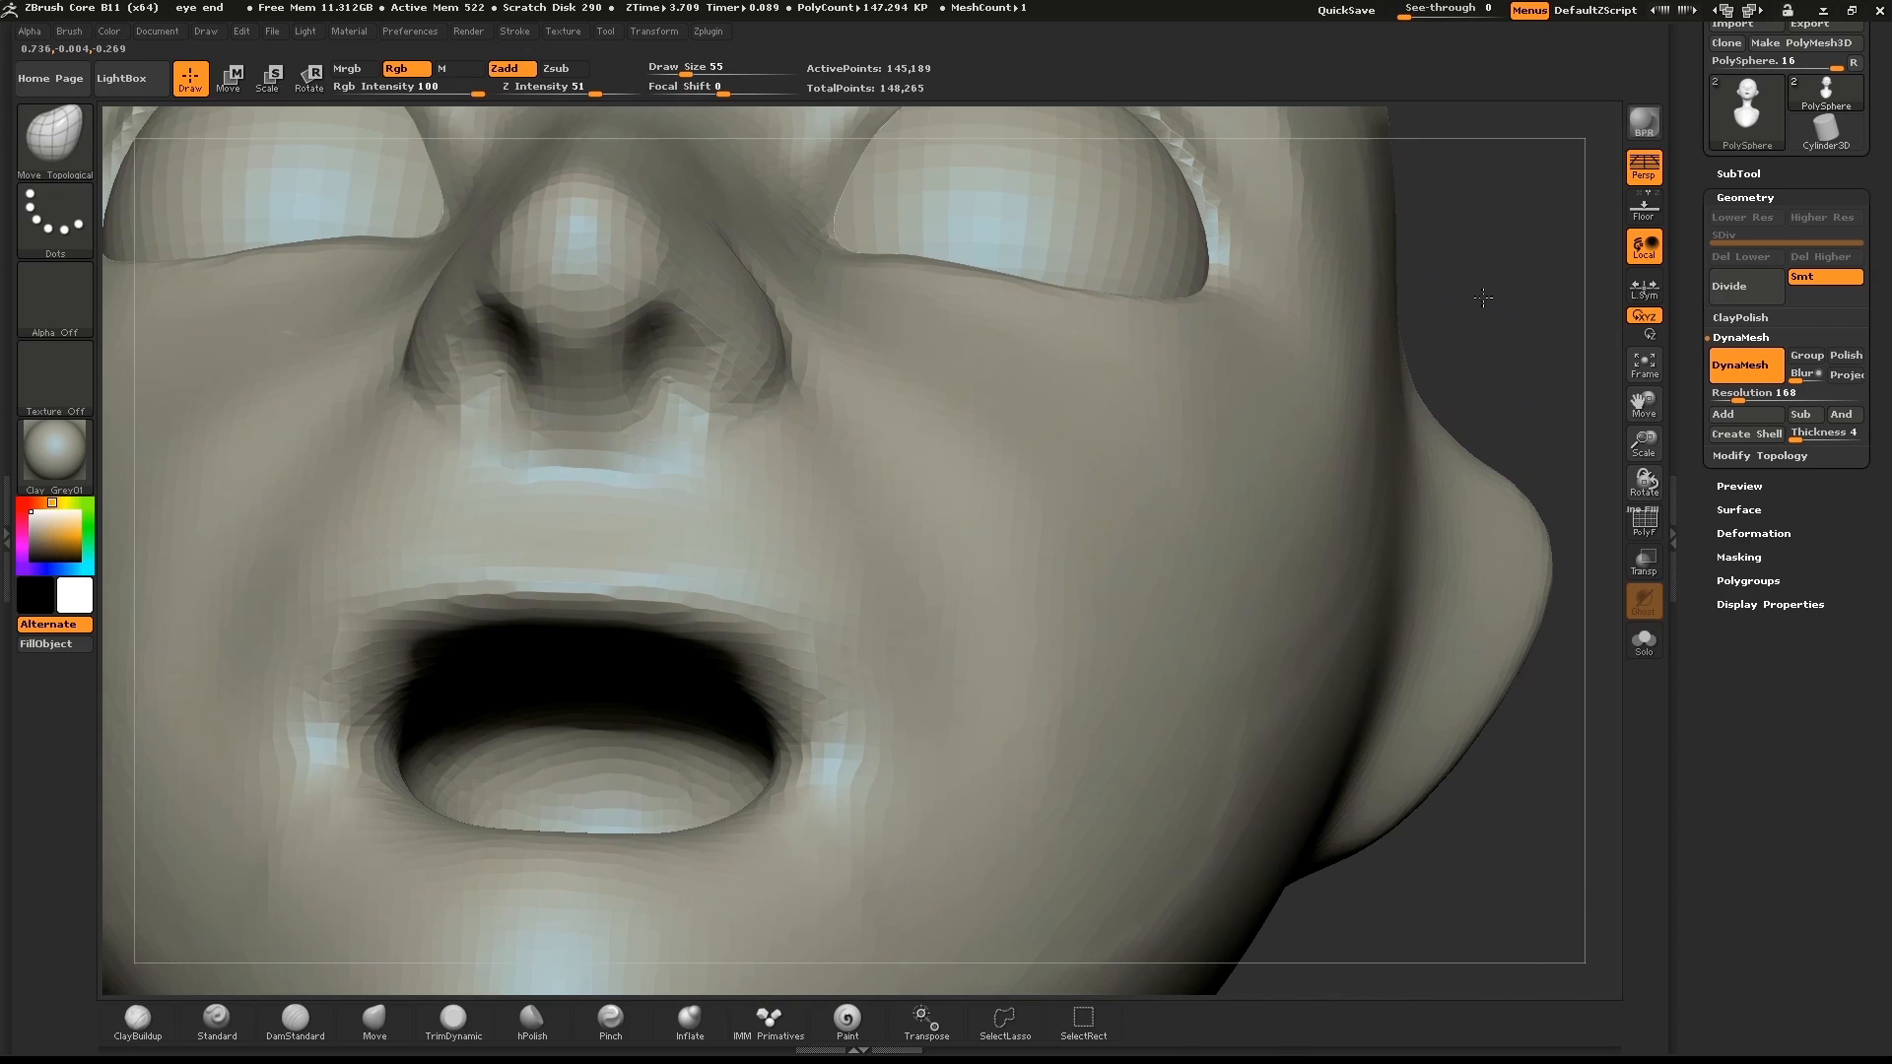
Reshape the nostril openings and the flare of the nose wings with Move Topological.
drag(845, 483, 1363, 290)
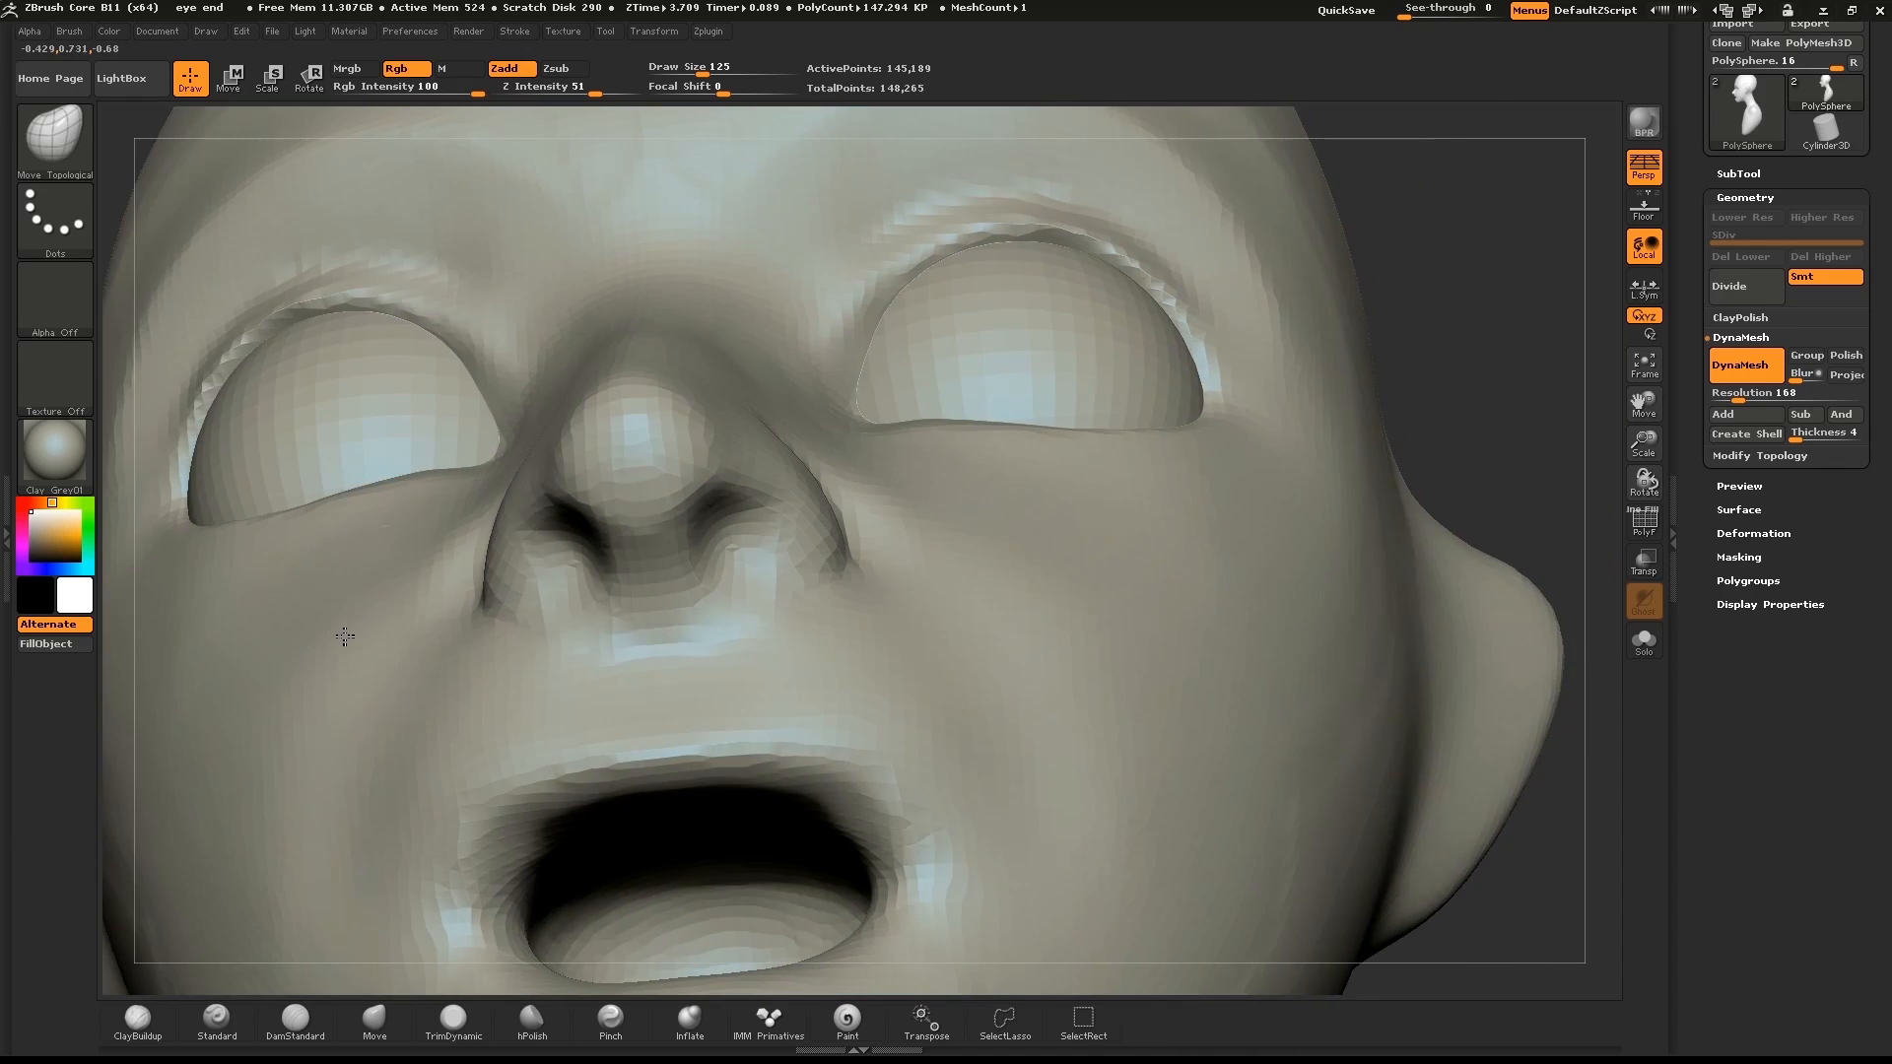
drag(343, 637, 814, 580)
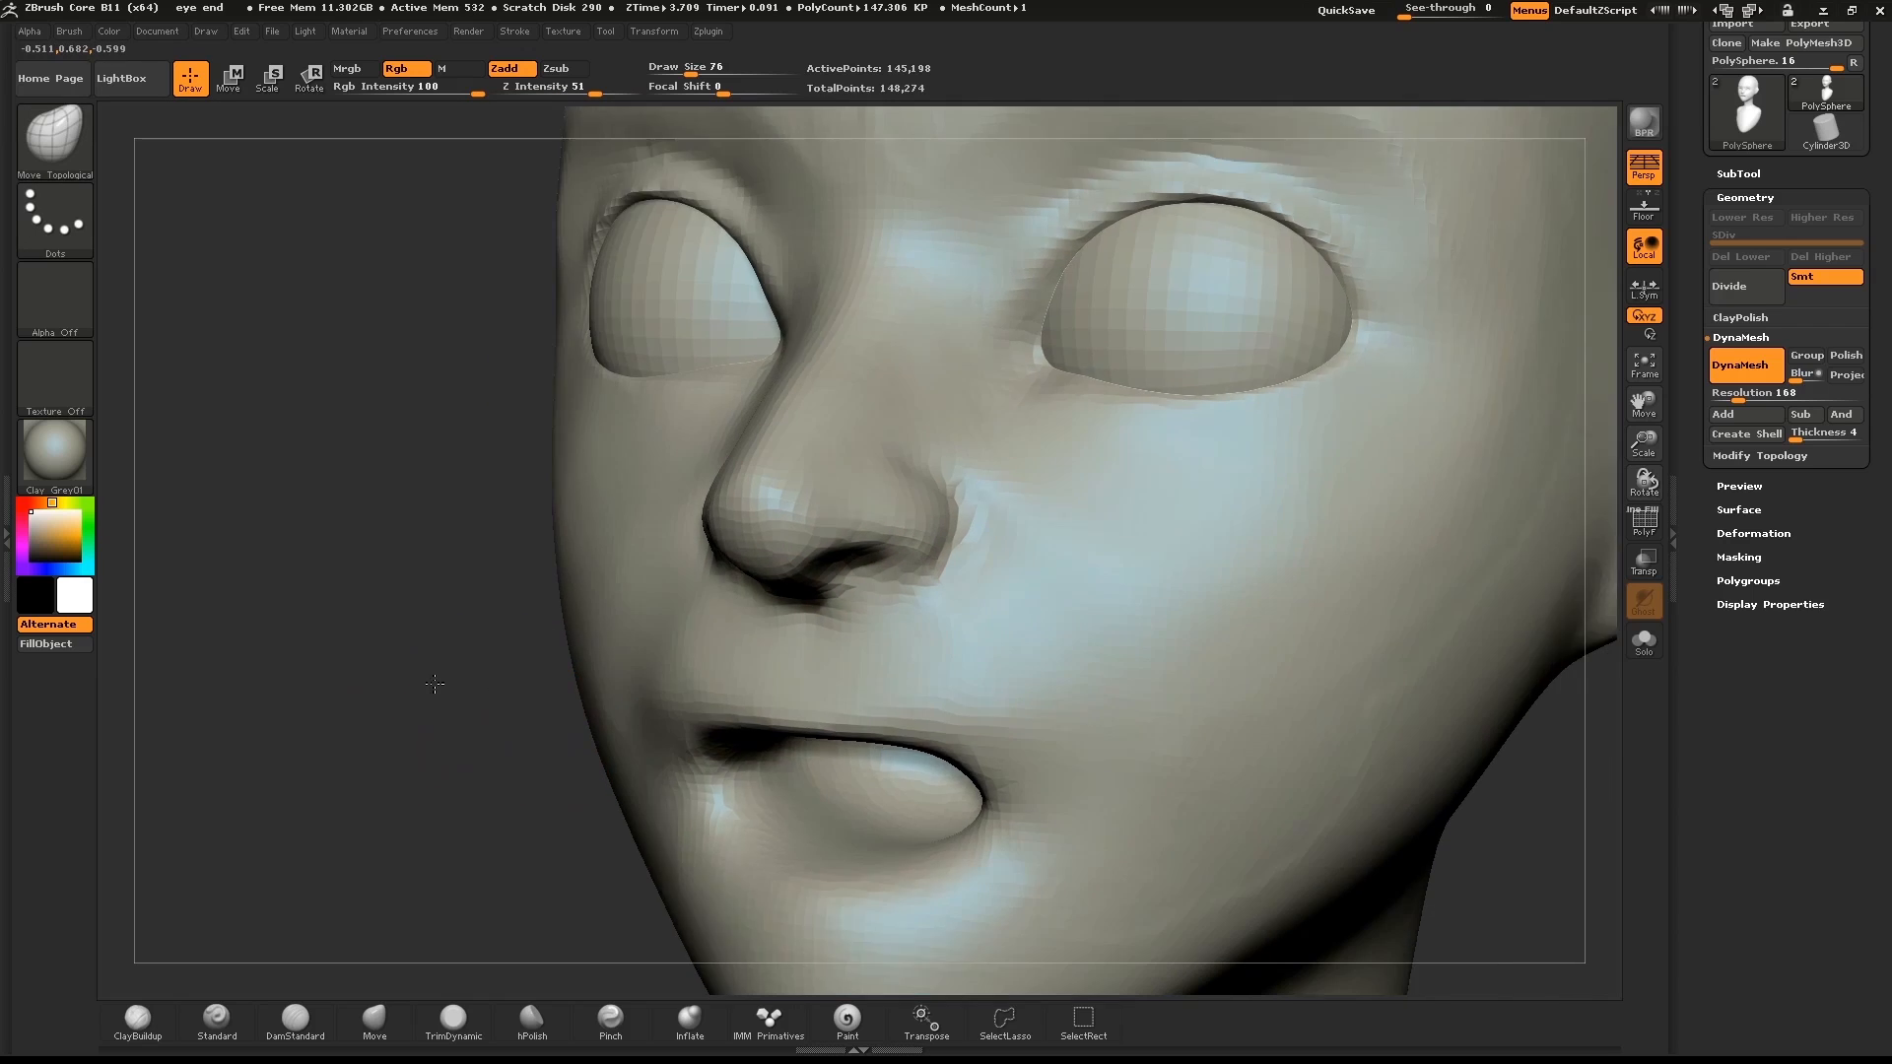
drag(434, 684, 1326, 784)
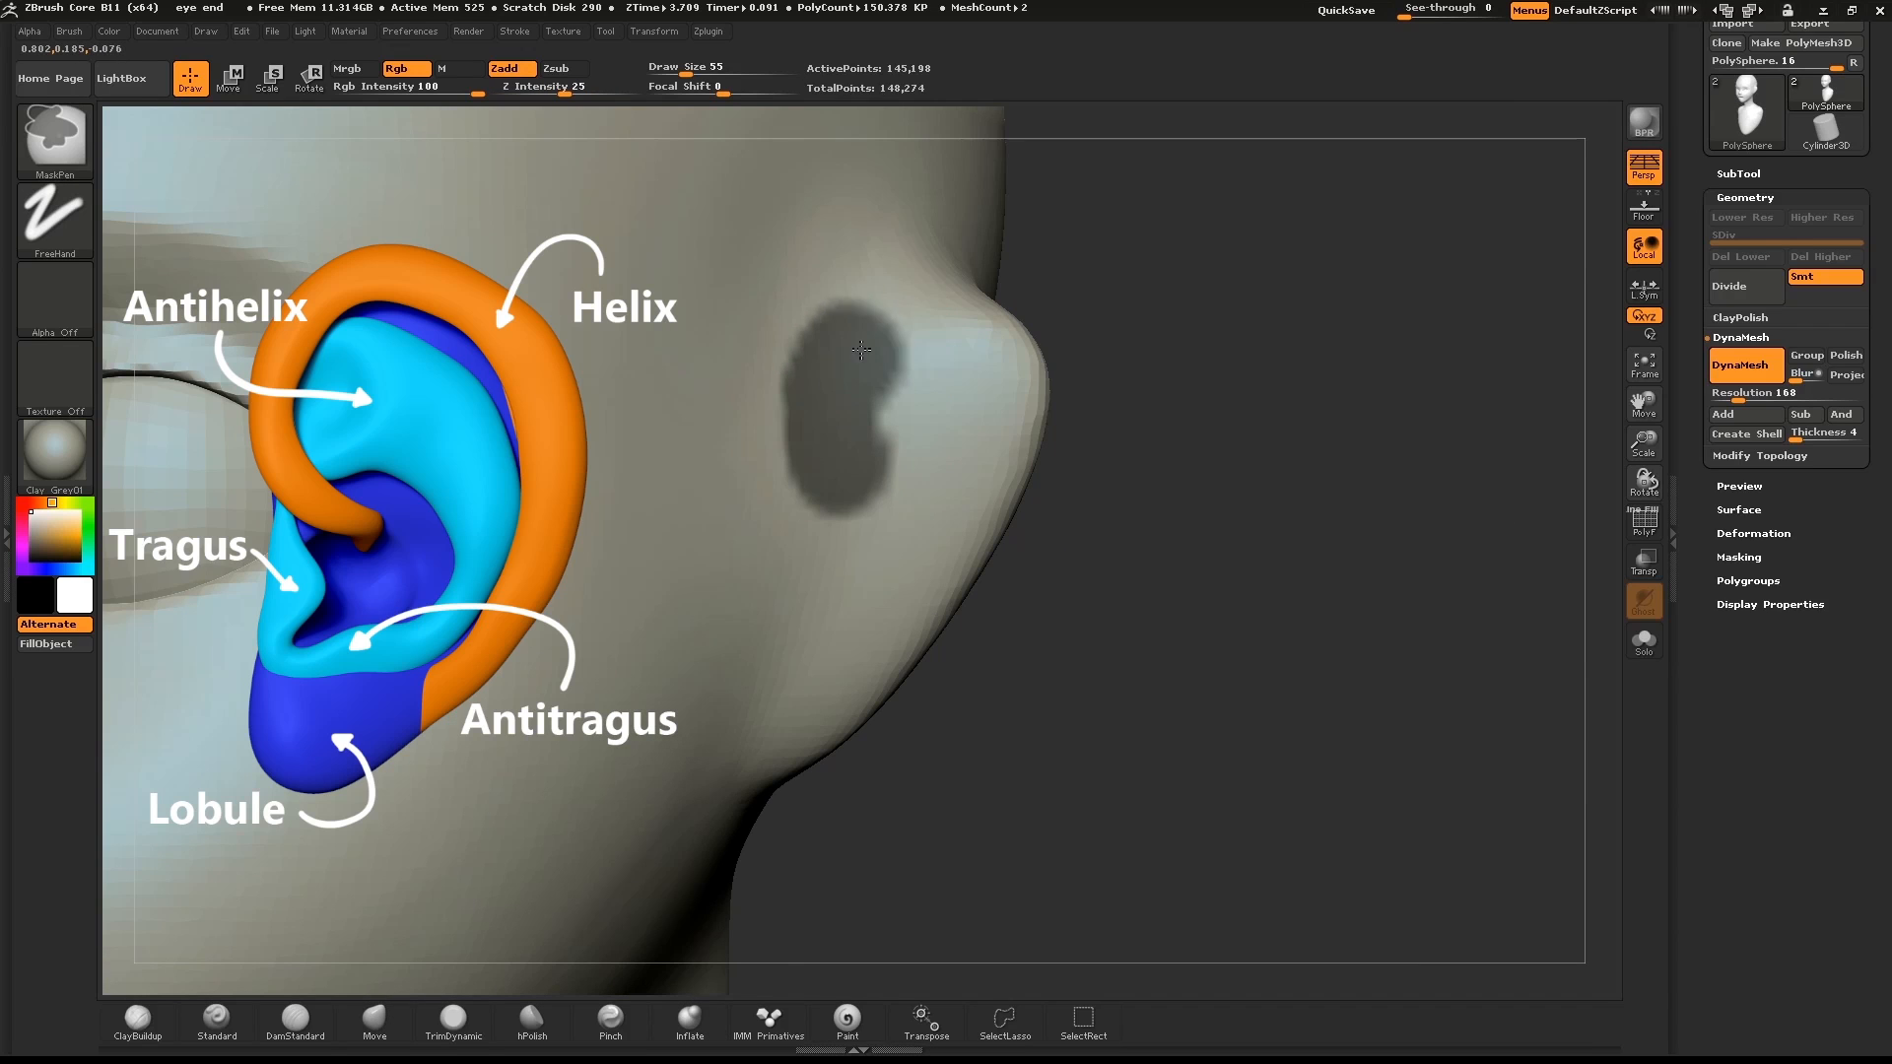
Mask an ear outline on the side of the head and raise the DynaMesh resolution.
drag(860, 351, 1011, 487)
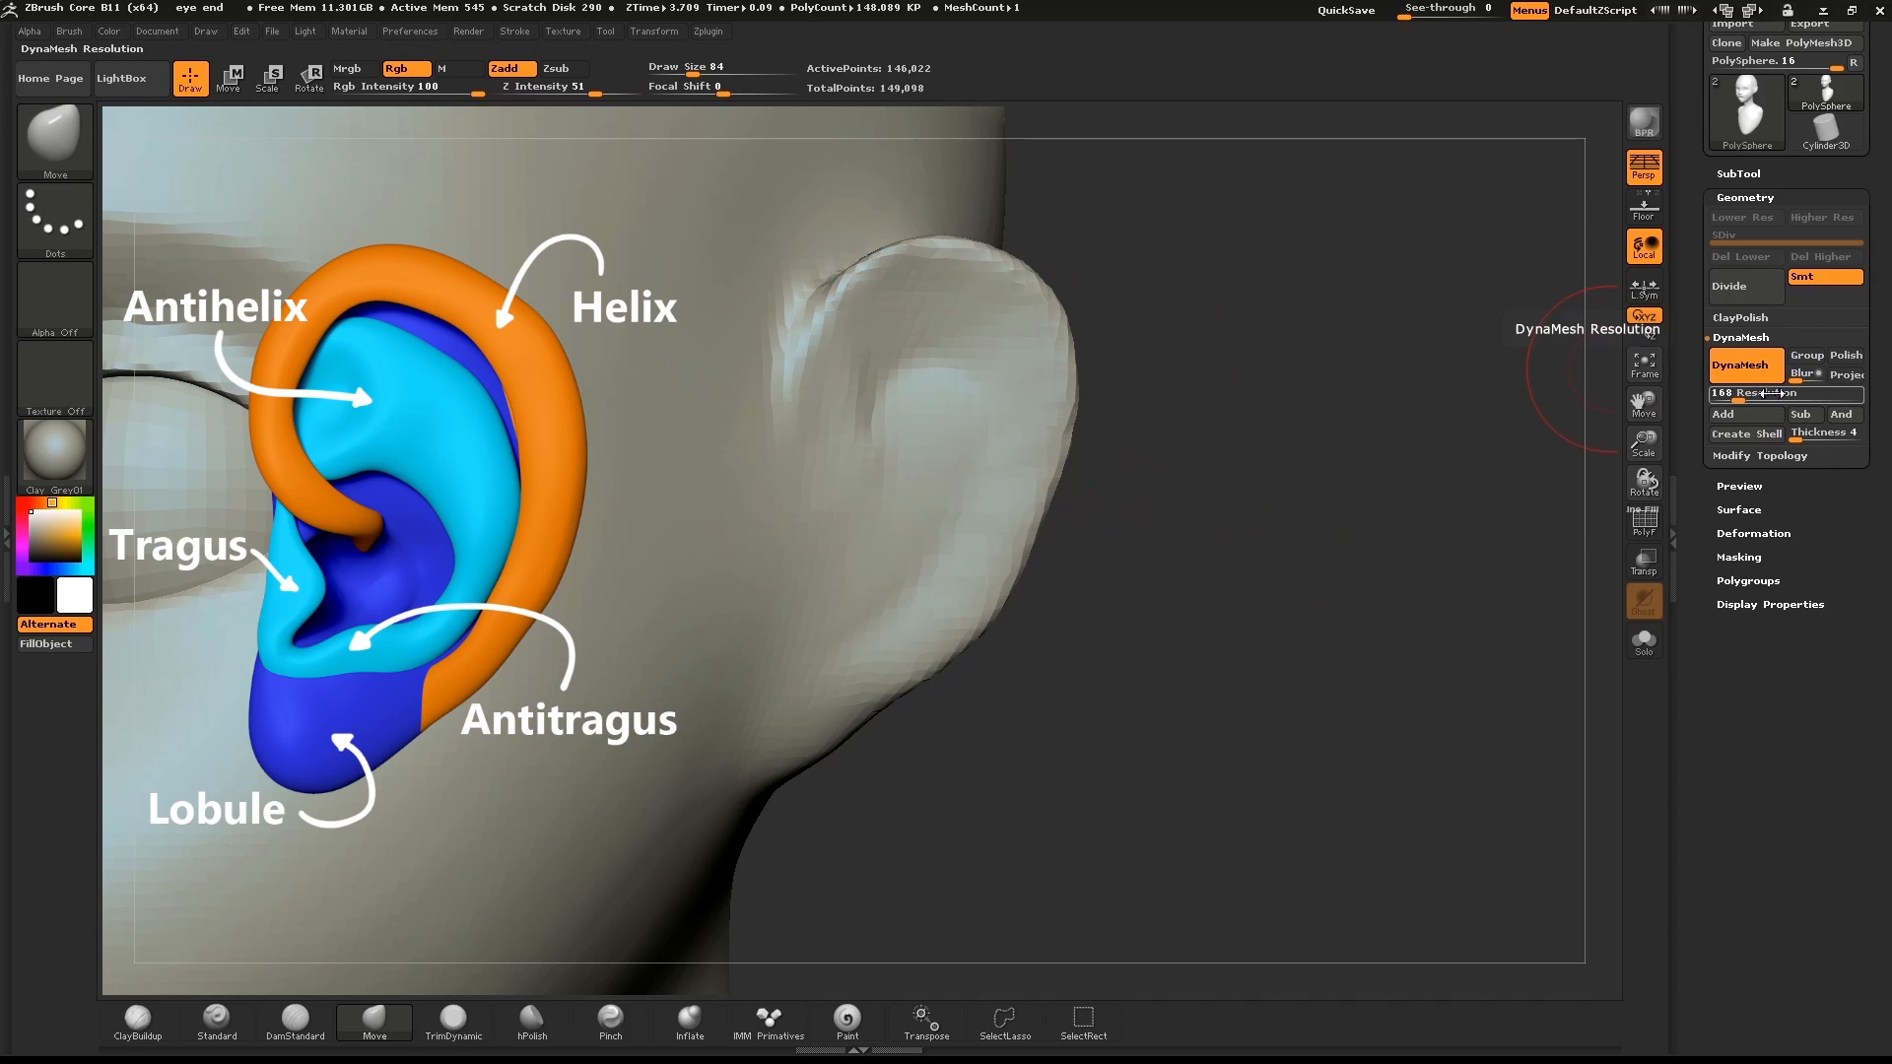
drag(1750, 395, 1785, 394)
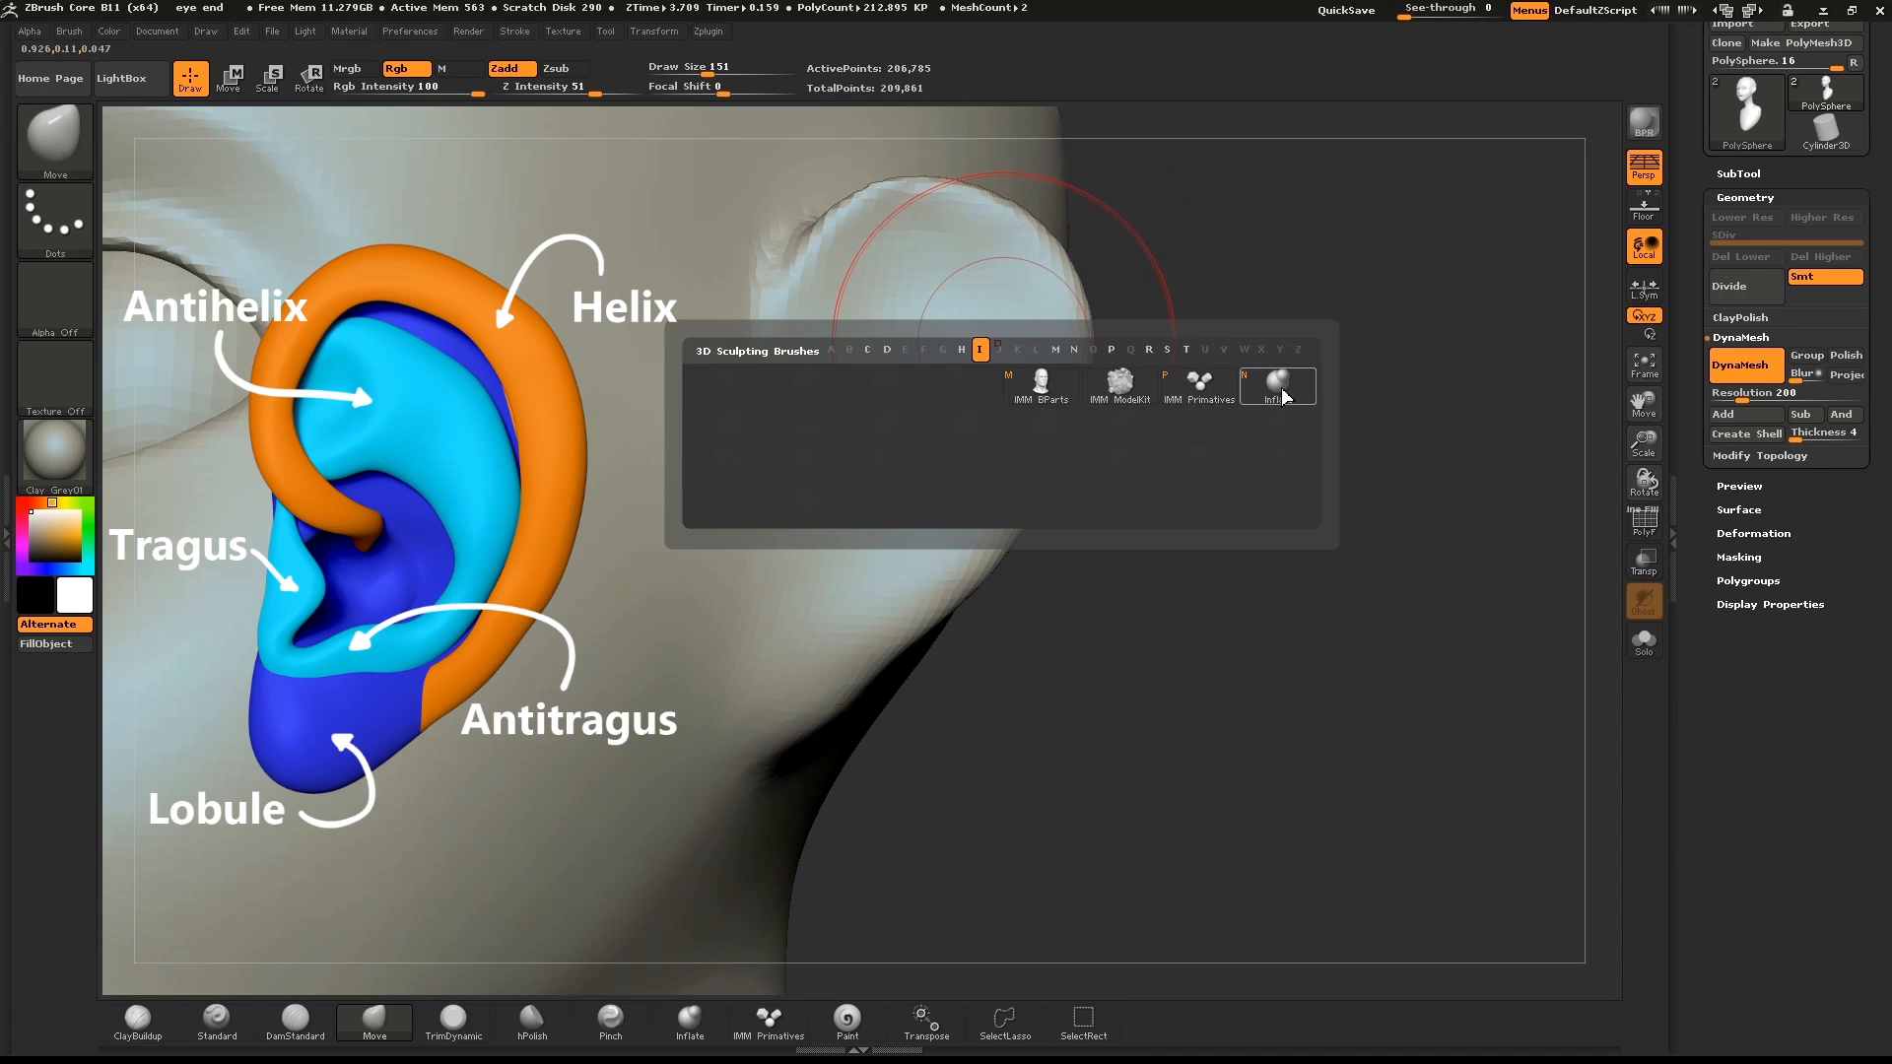
Inflate the ear with the Inflate brush to give it rounded volume.
click(1277, 384)
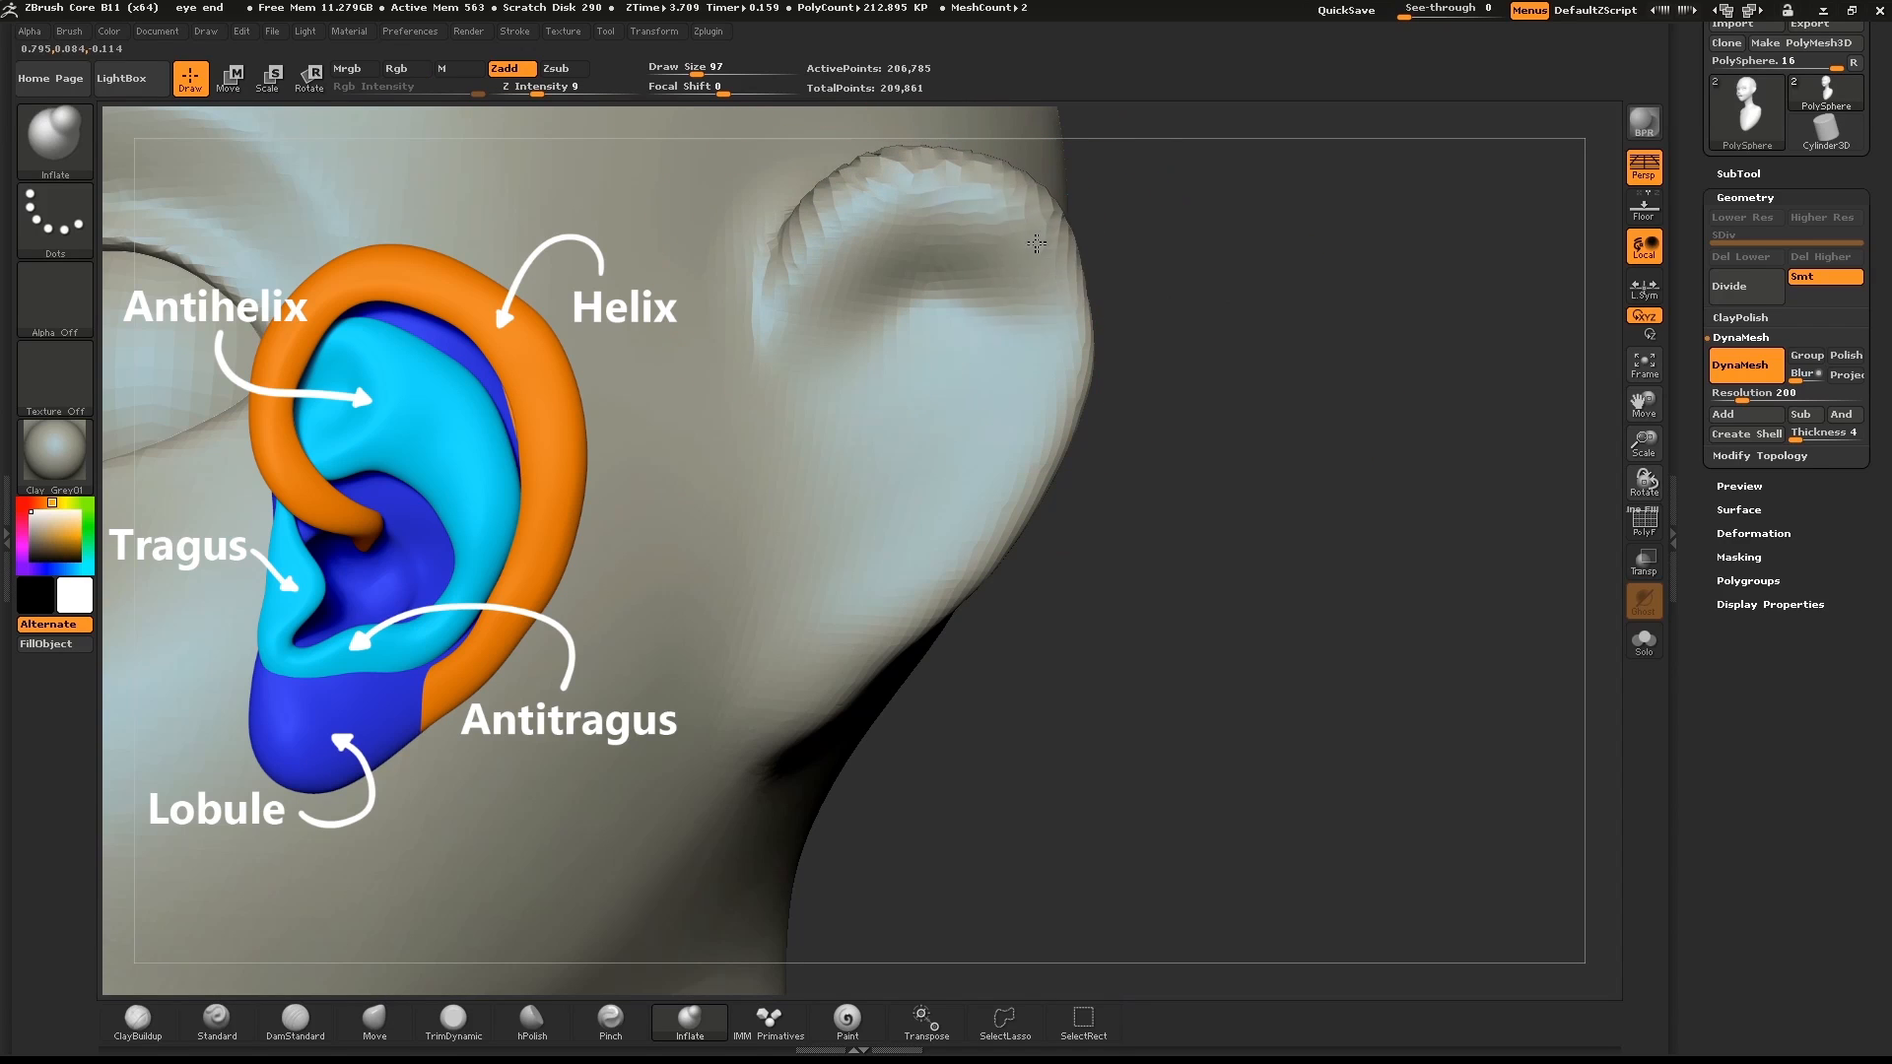
drag(1034, 243, 914, 339)
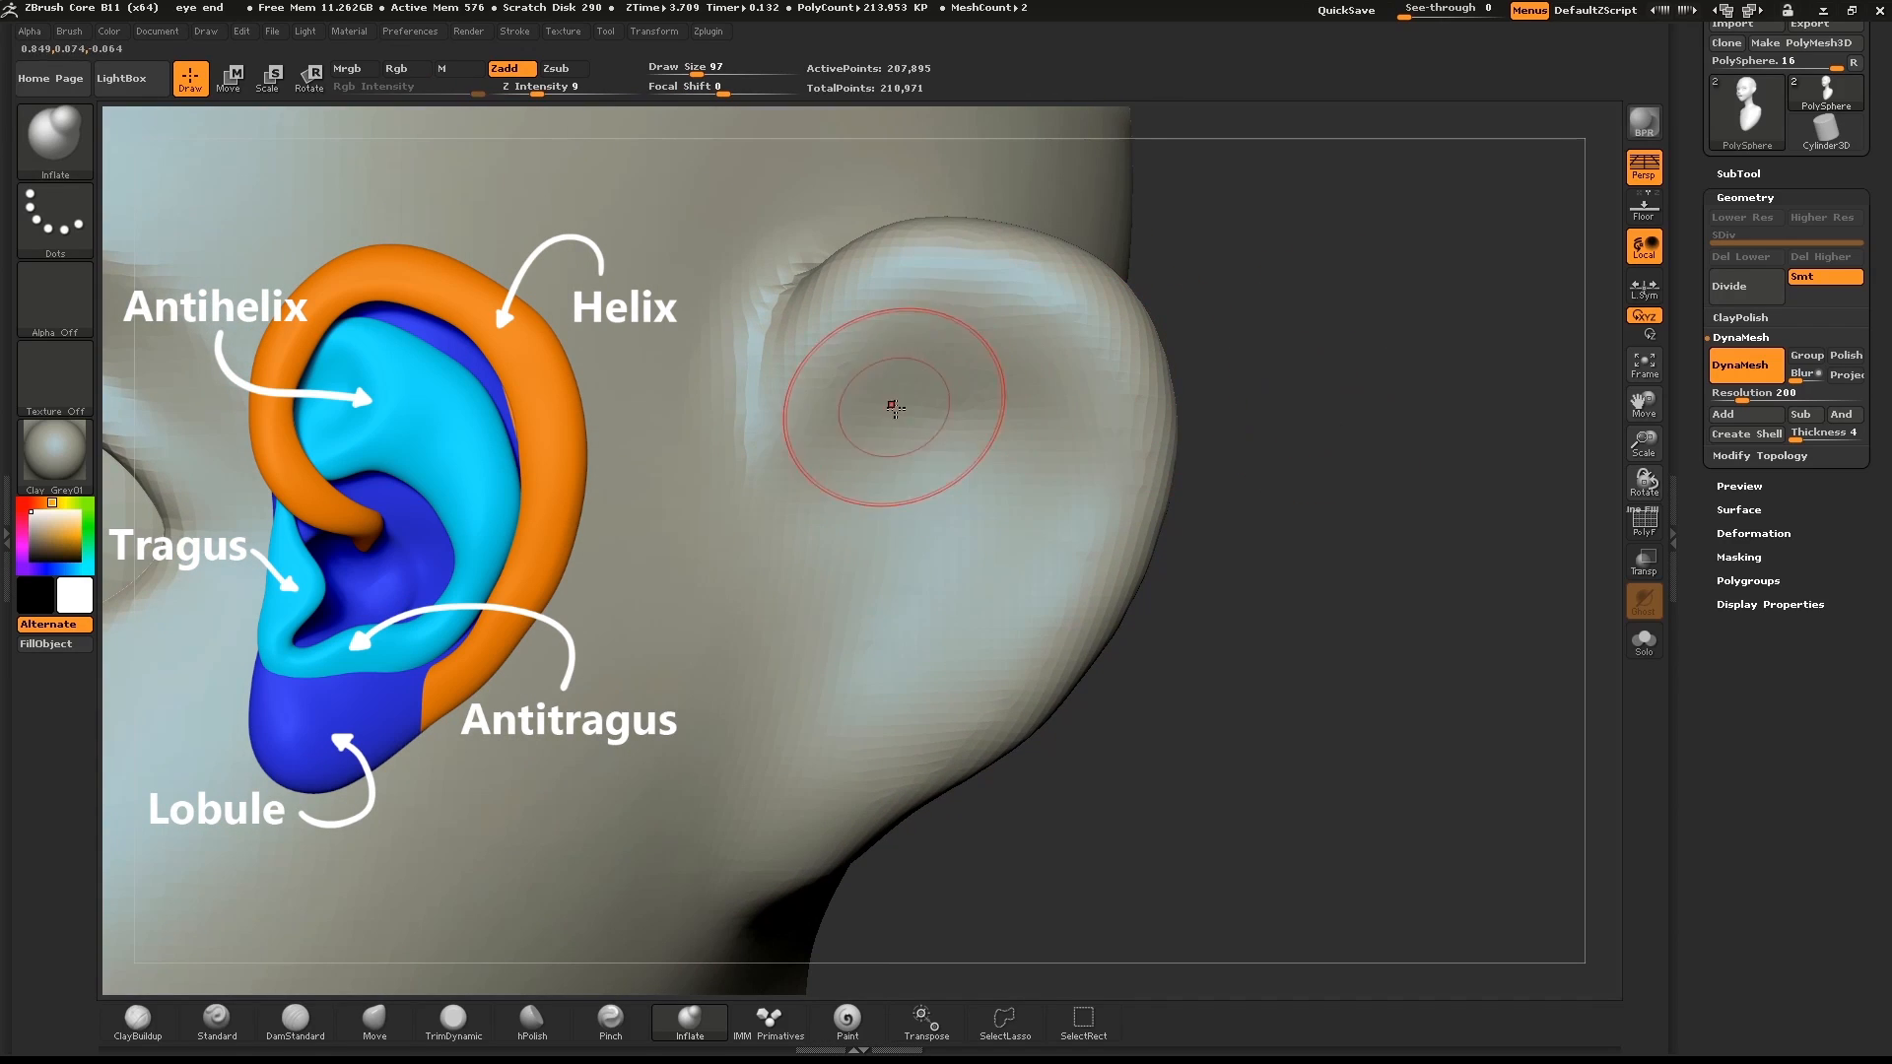
mouse_move(842, 791)
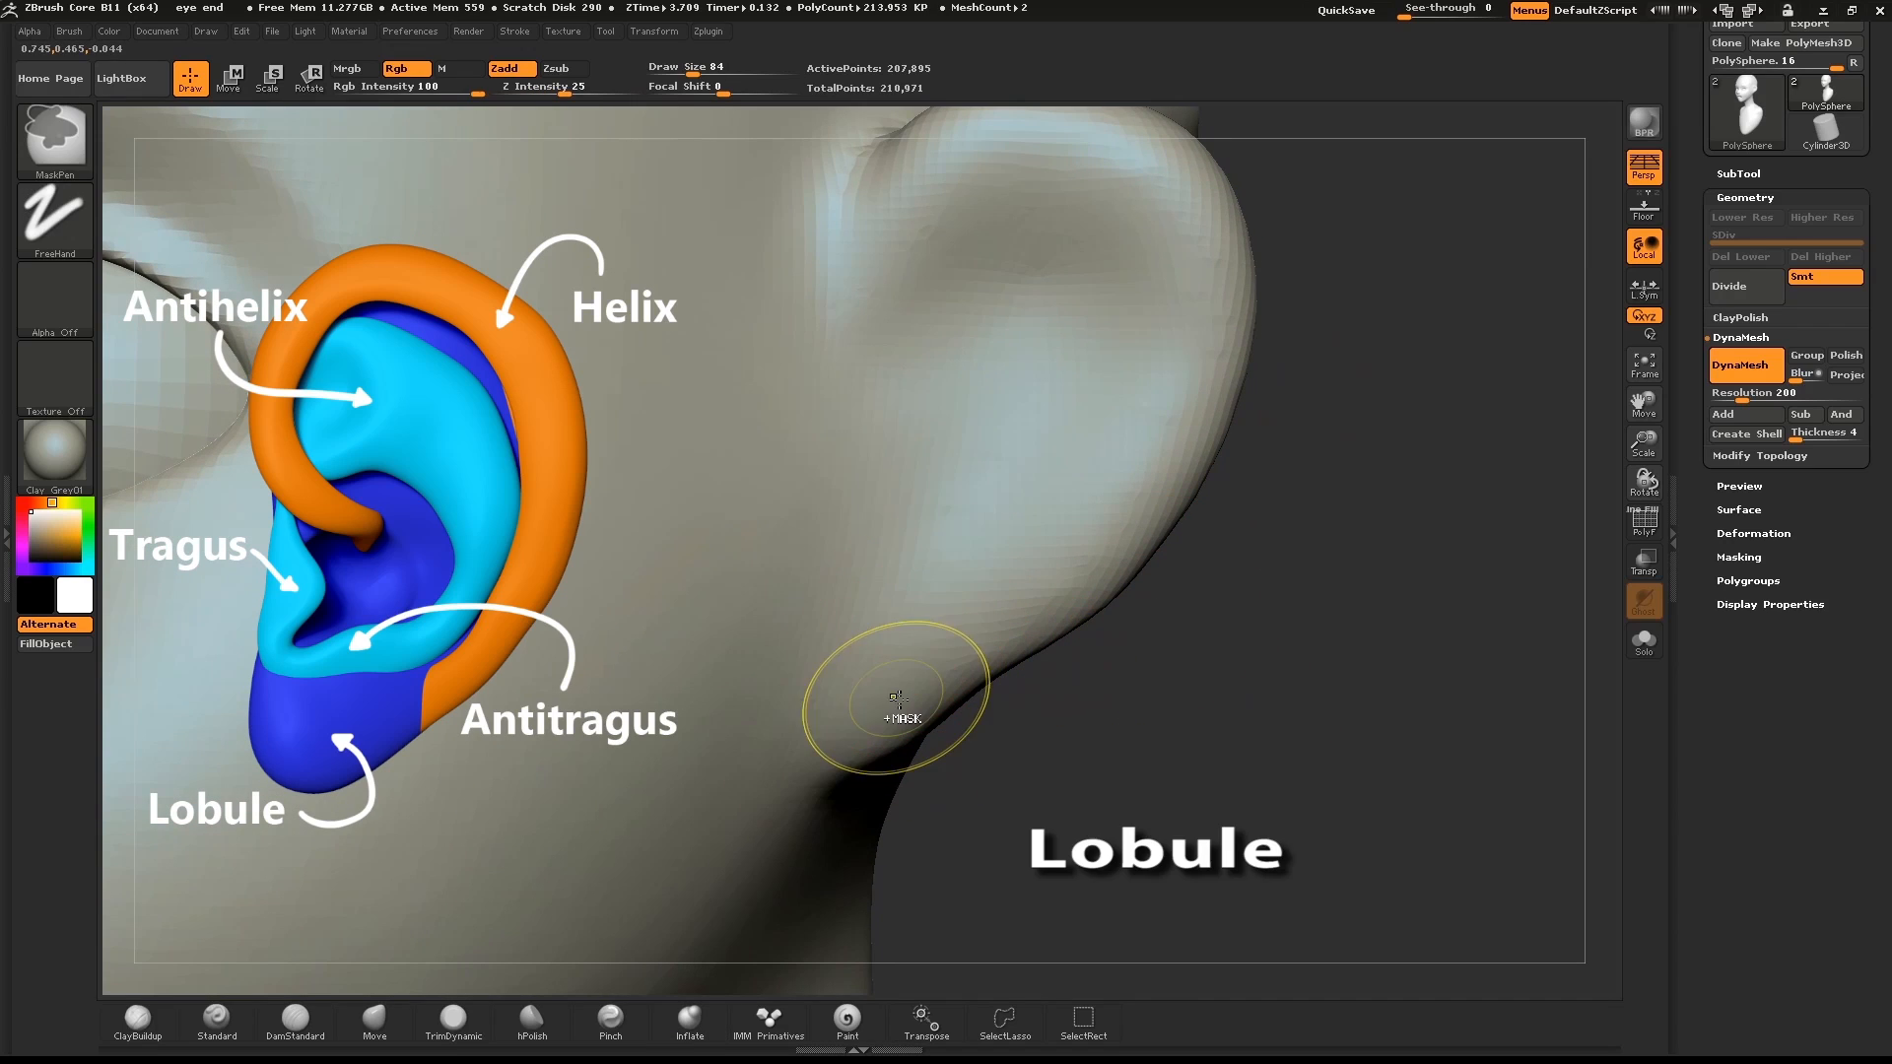
mouse_move(966, 636)
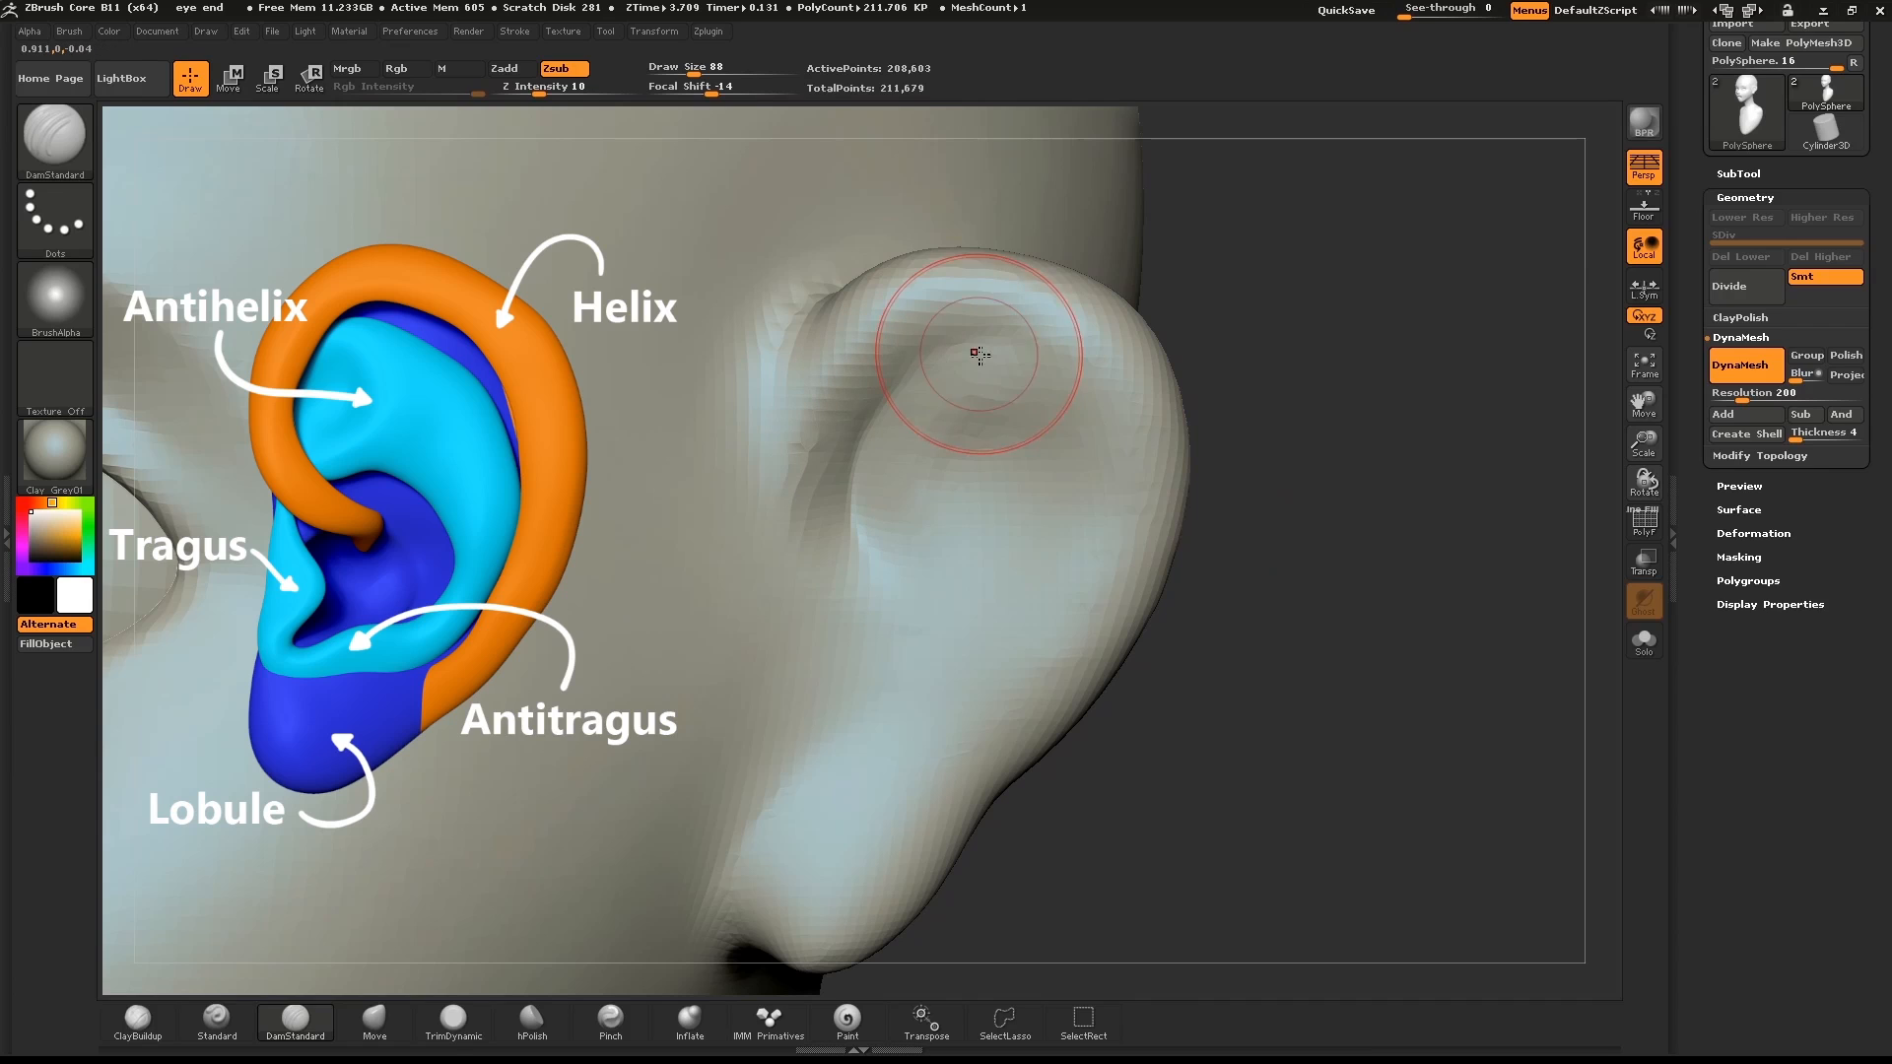
Carve the inner line of the ear rim above the earlobe with DamStandard.
drag(977, 353, 1095, 513)
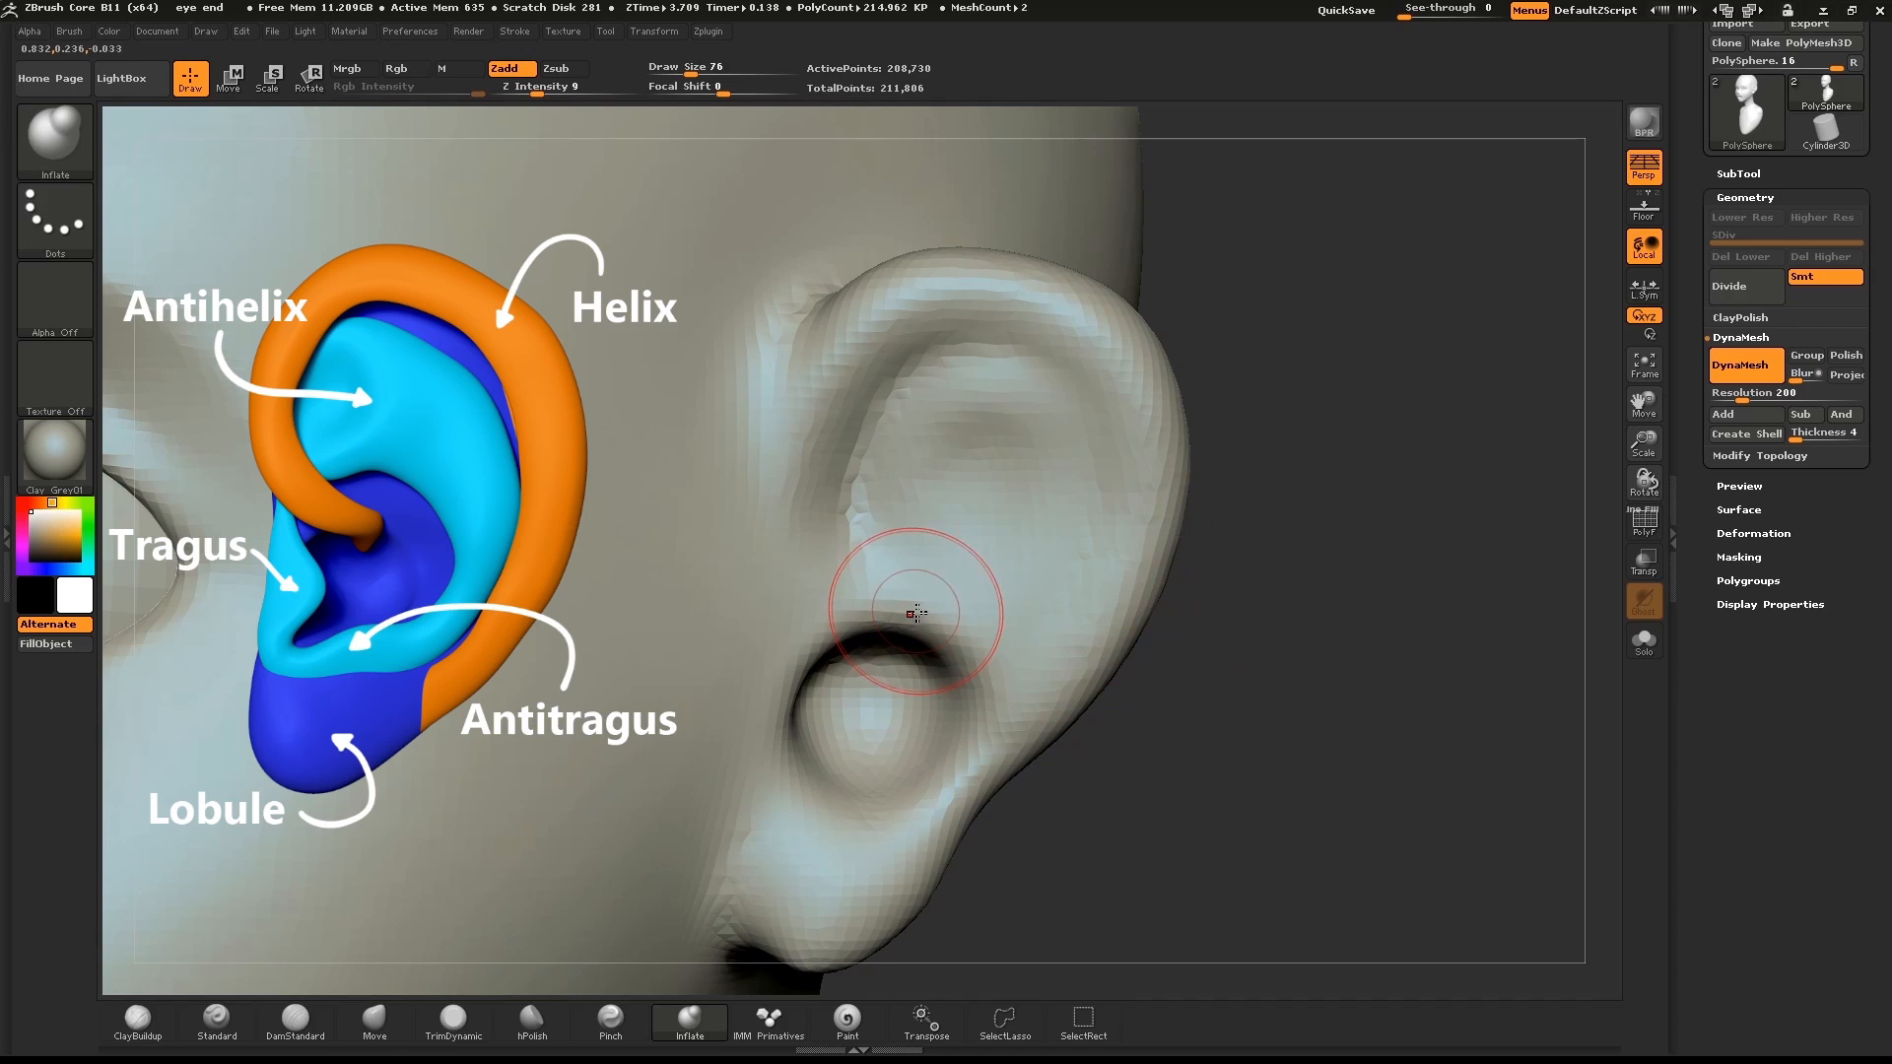
mouse_move(836, 512)
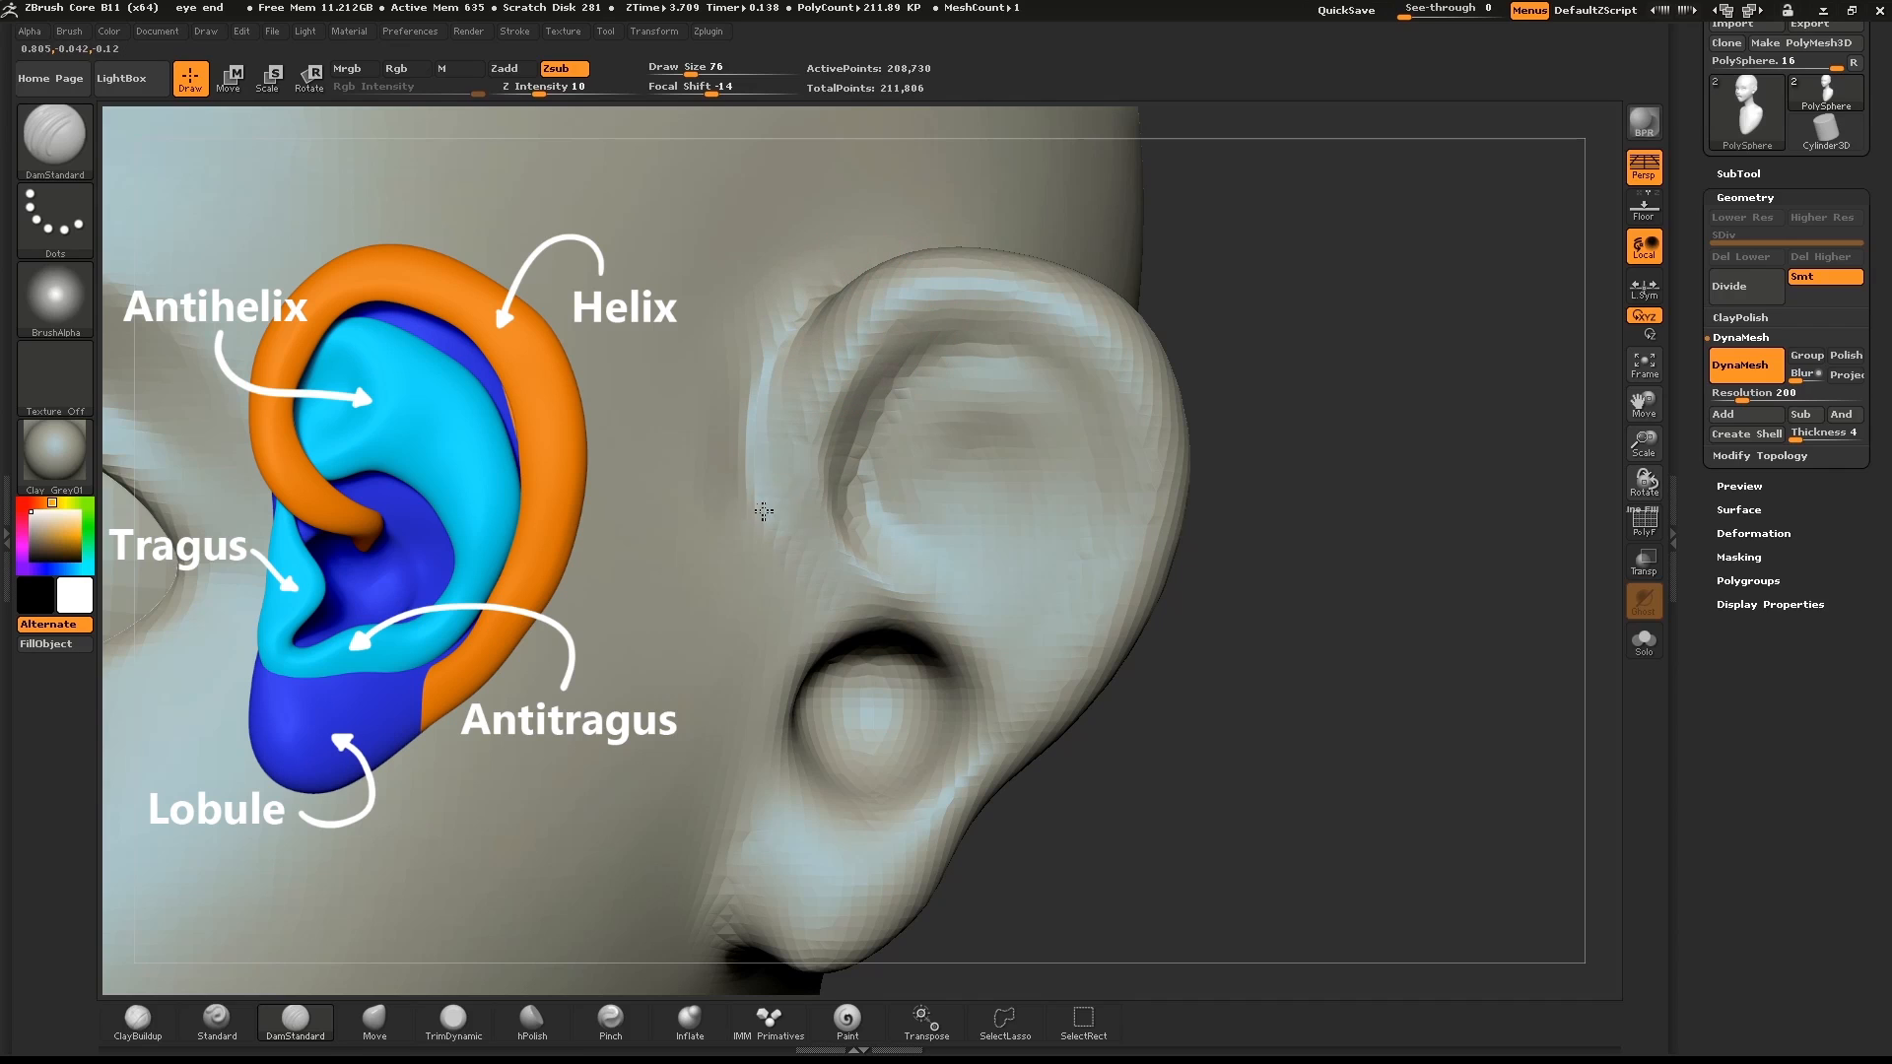
mouse_move(908, 416)
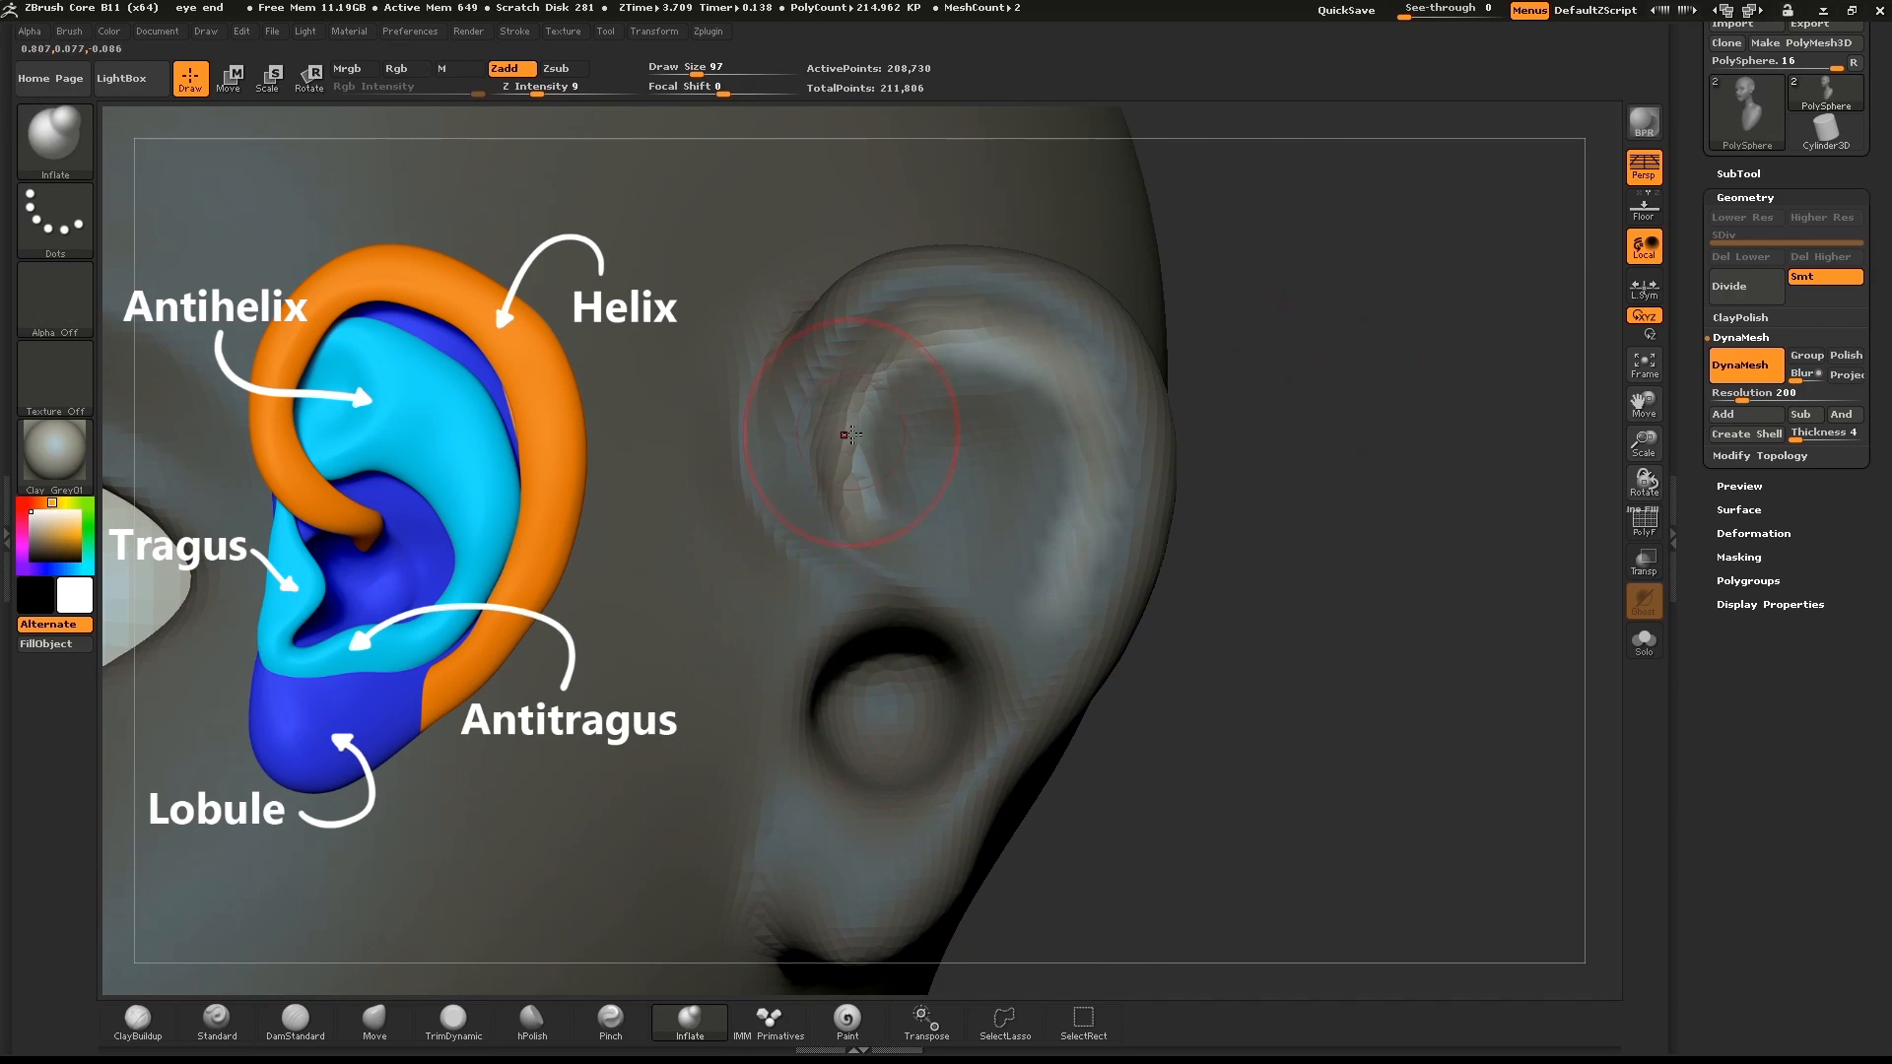
Inflate the upper part of the ear along the helix rim.
drag(852, 433, 1030, 353)
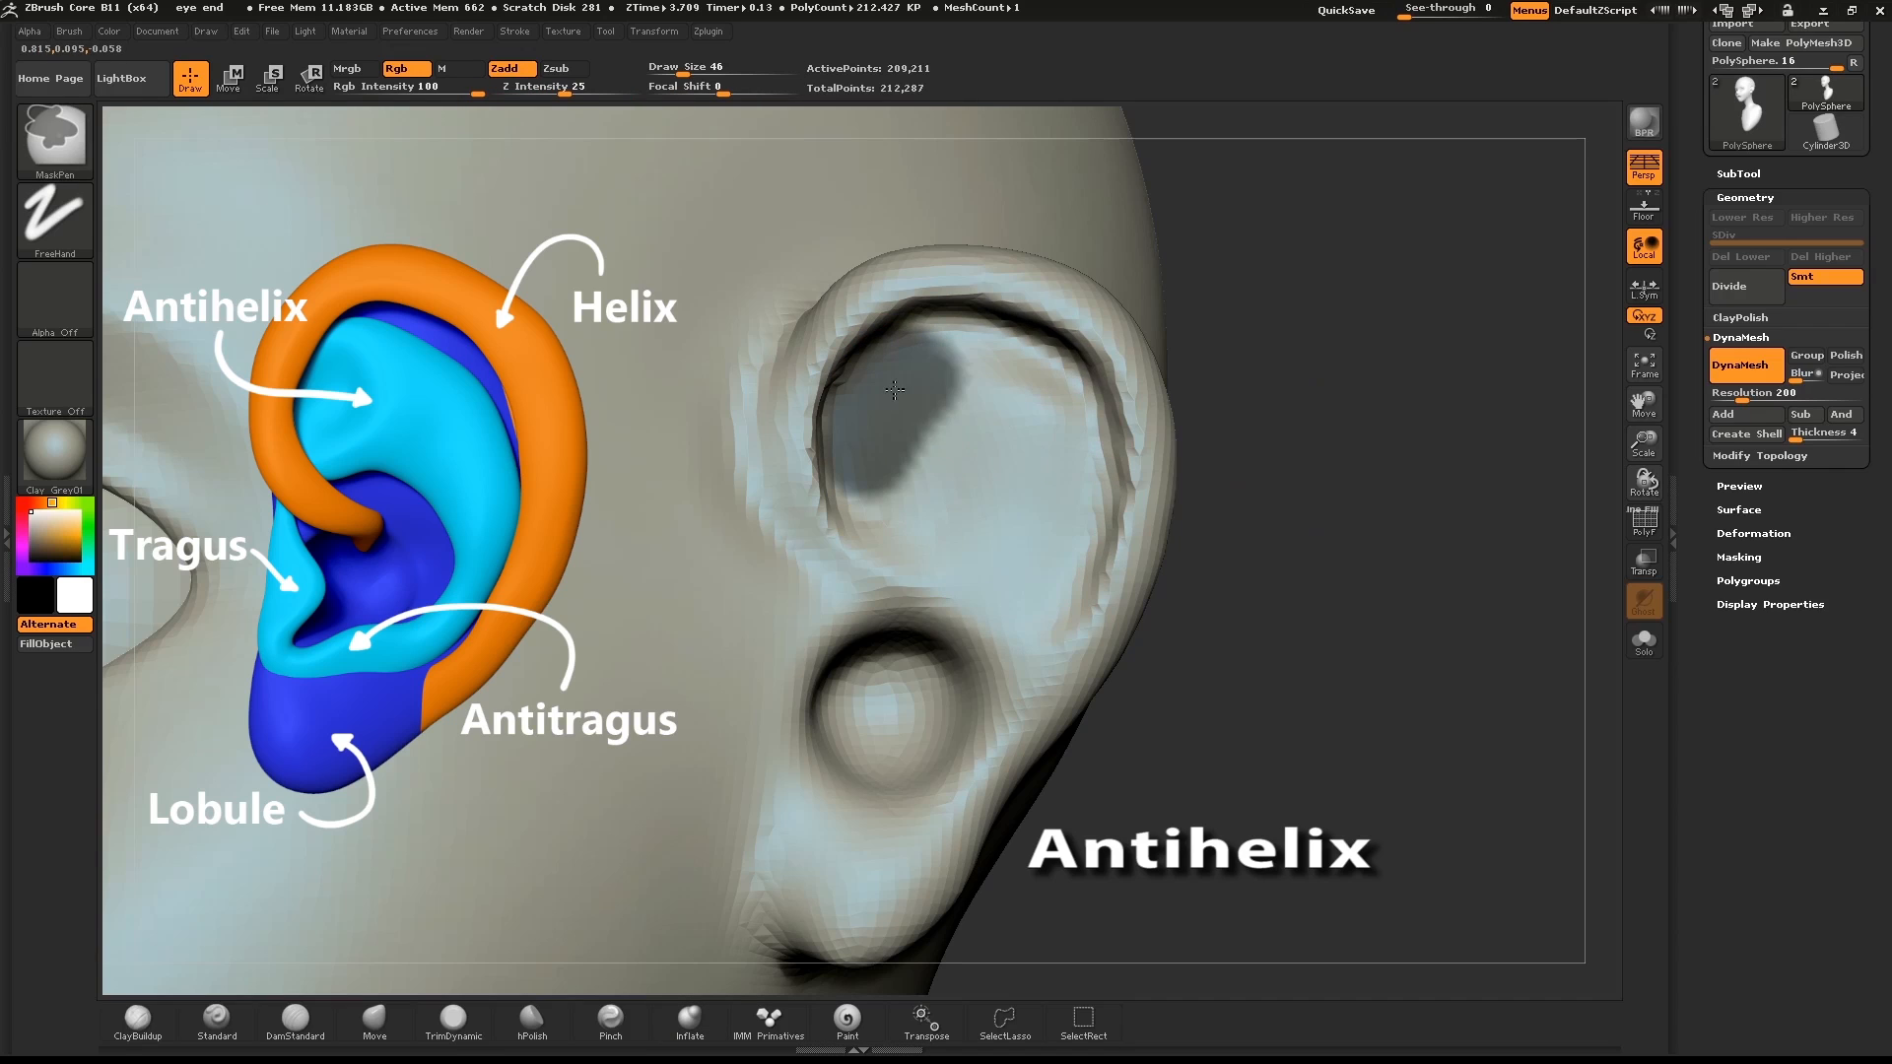
Mask the antihelix area, invert the mask, and inflate the antihelix ridge.
drag(893, 390, 1023, 525)
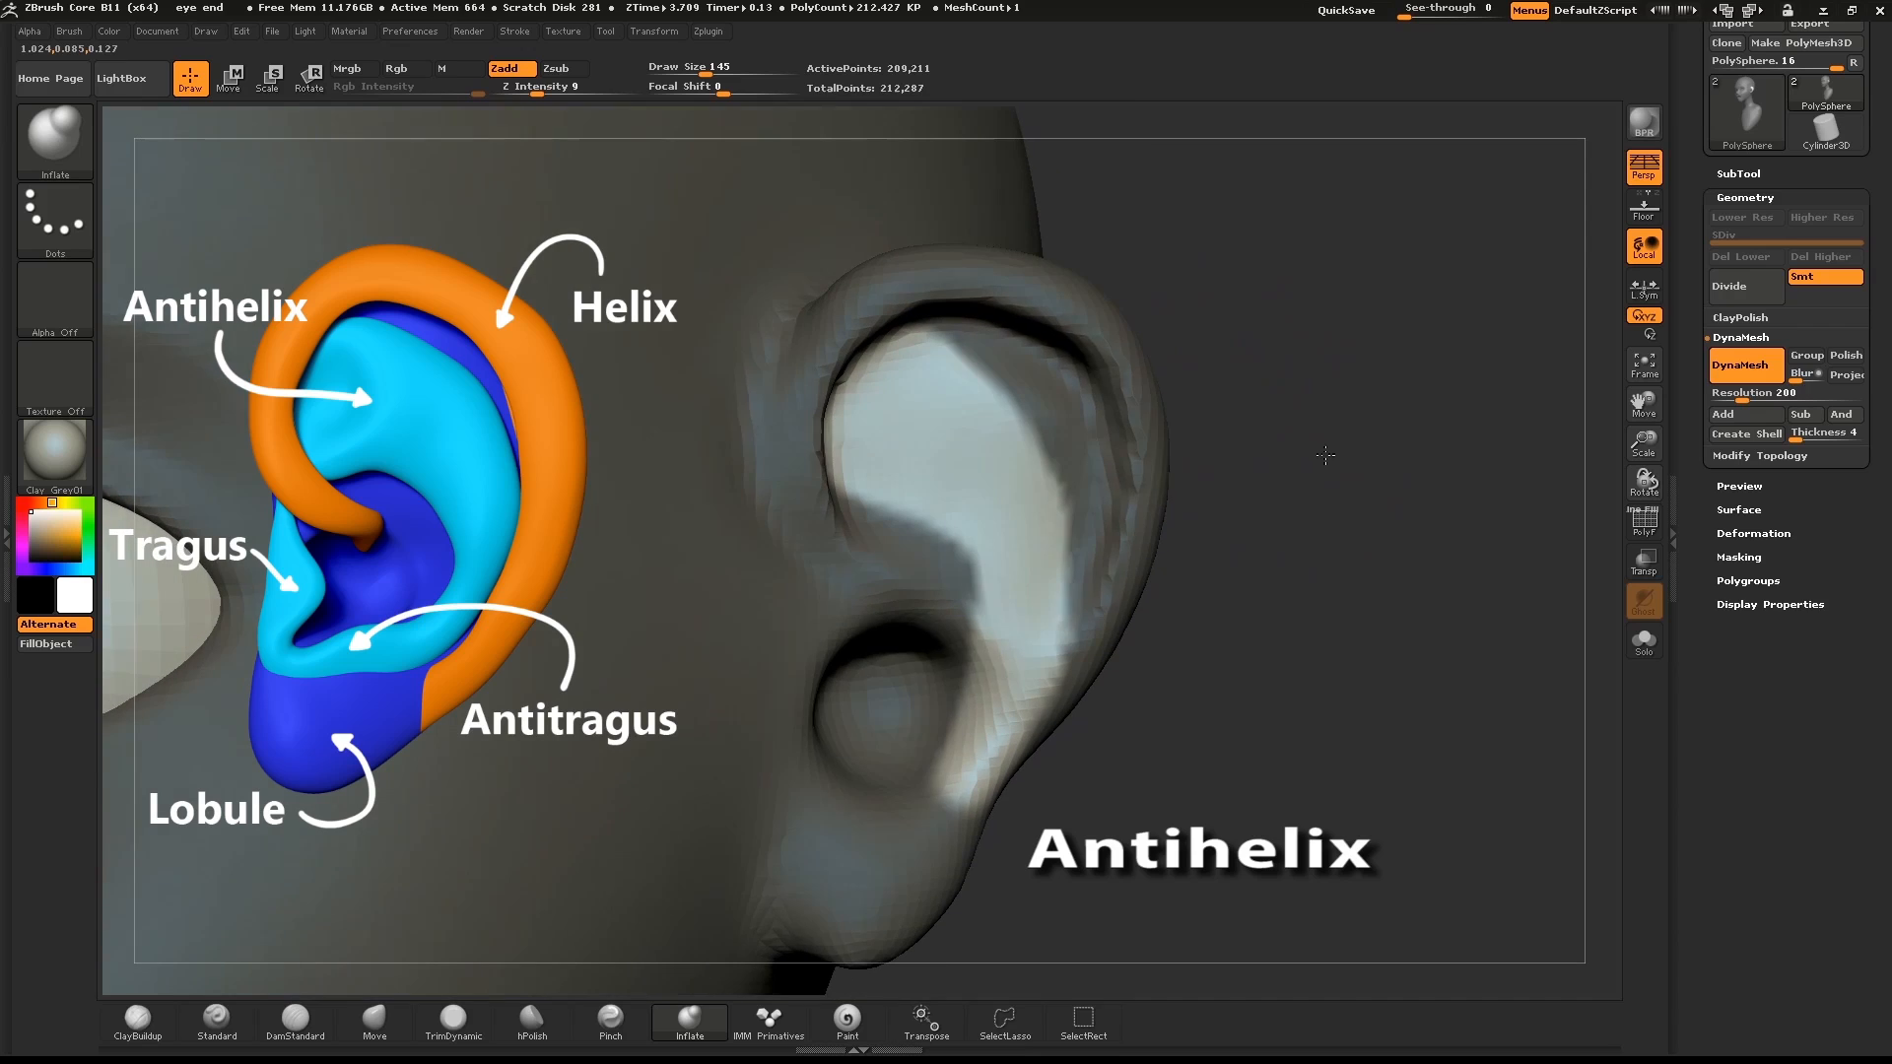
click(1159, 469)
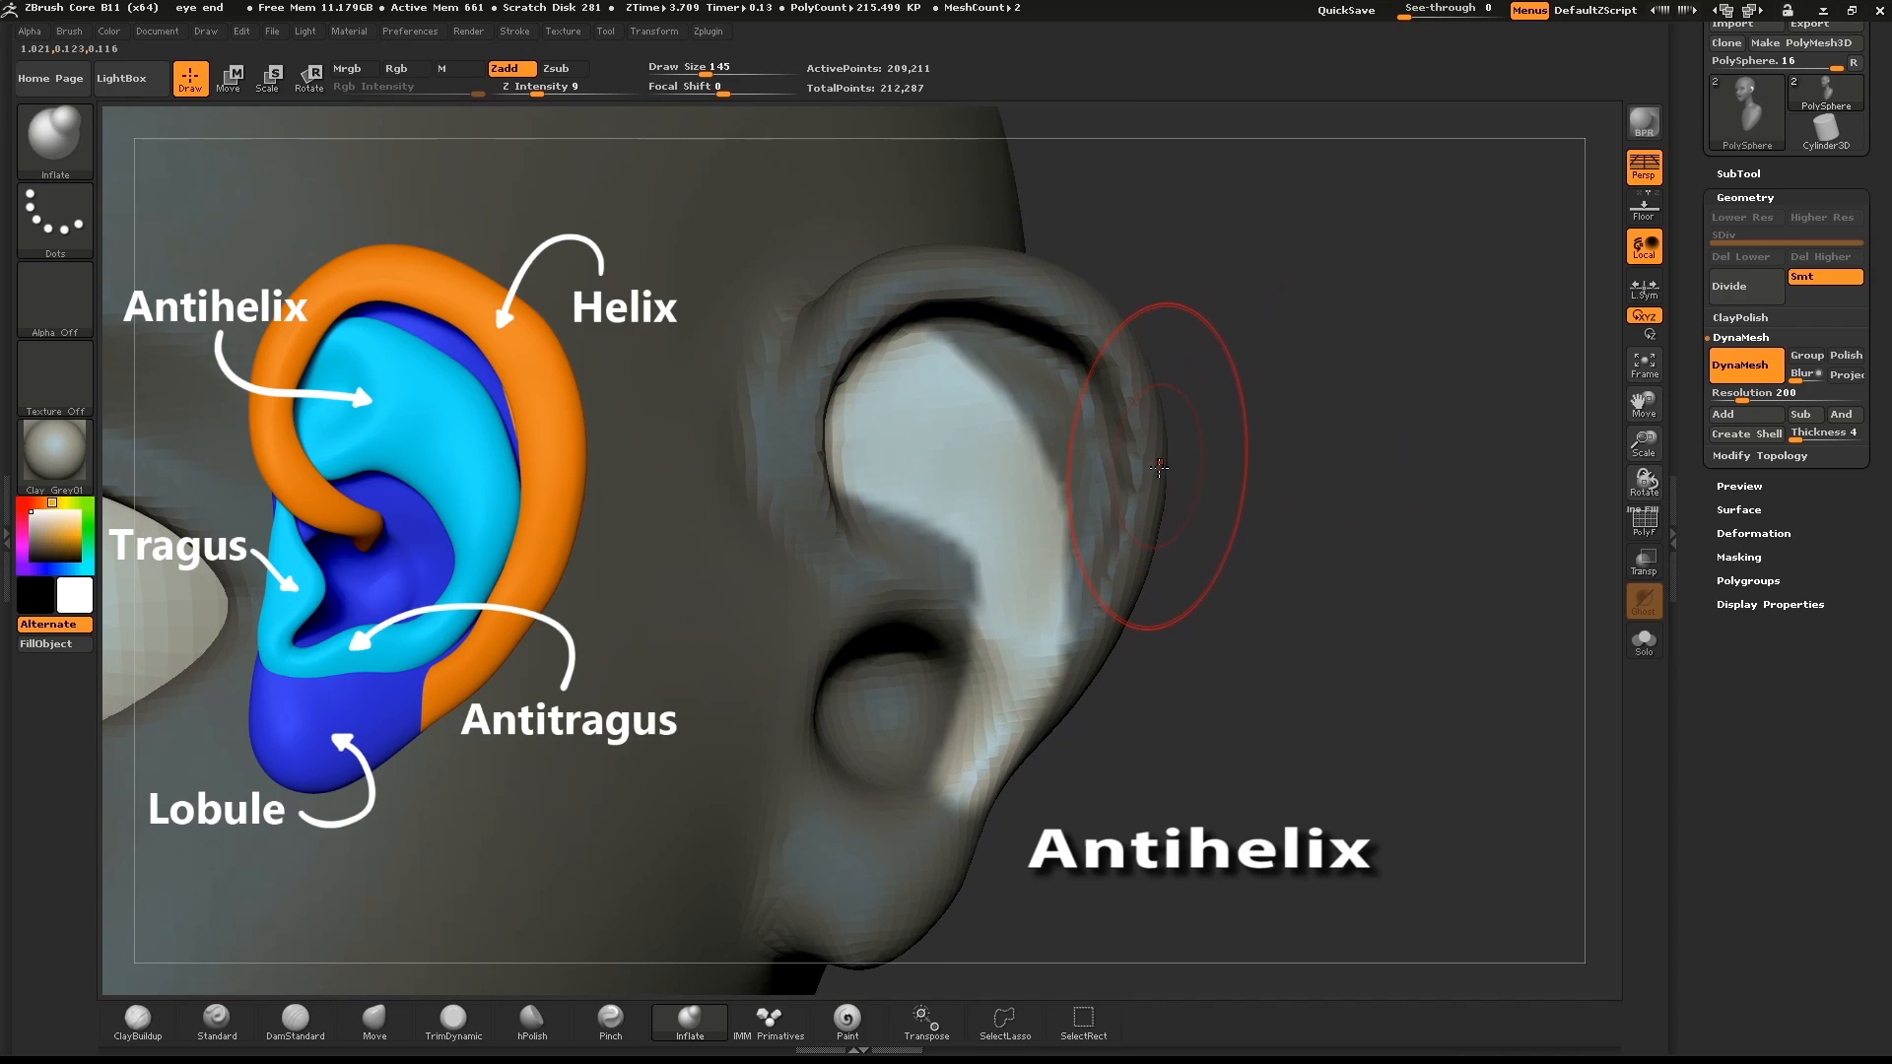
mouse_move(983, 487)
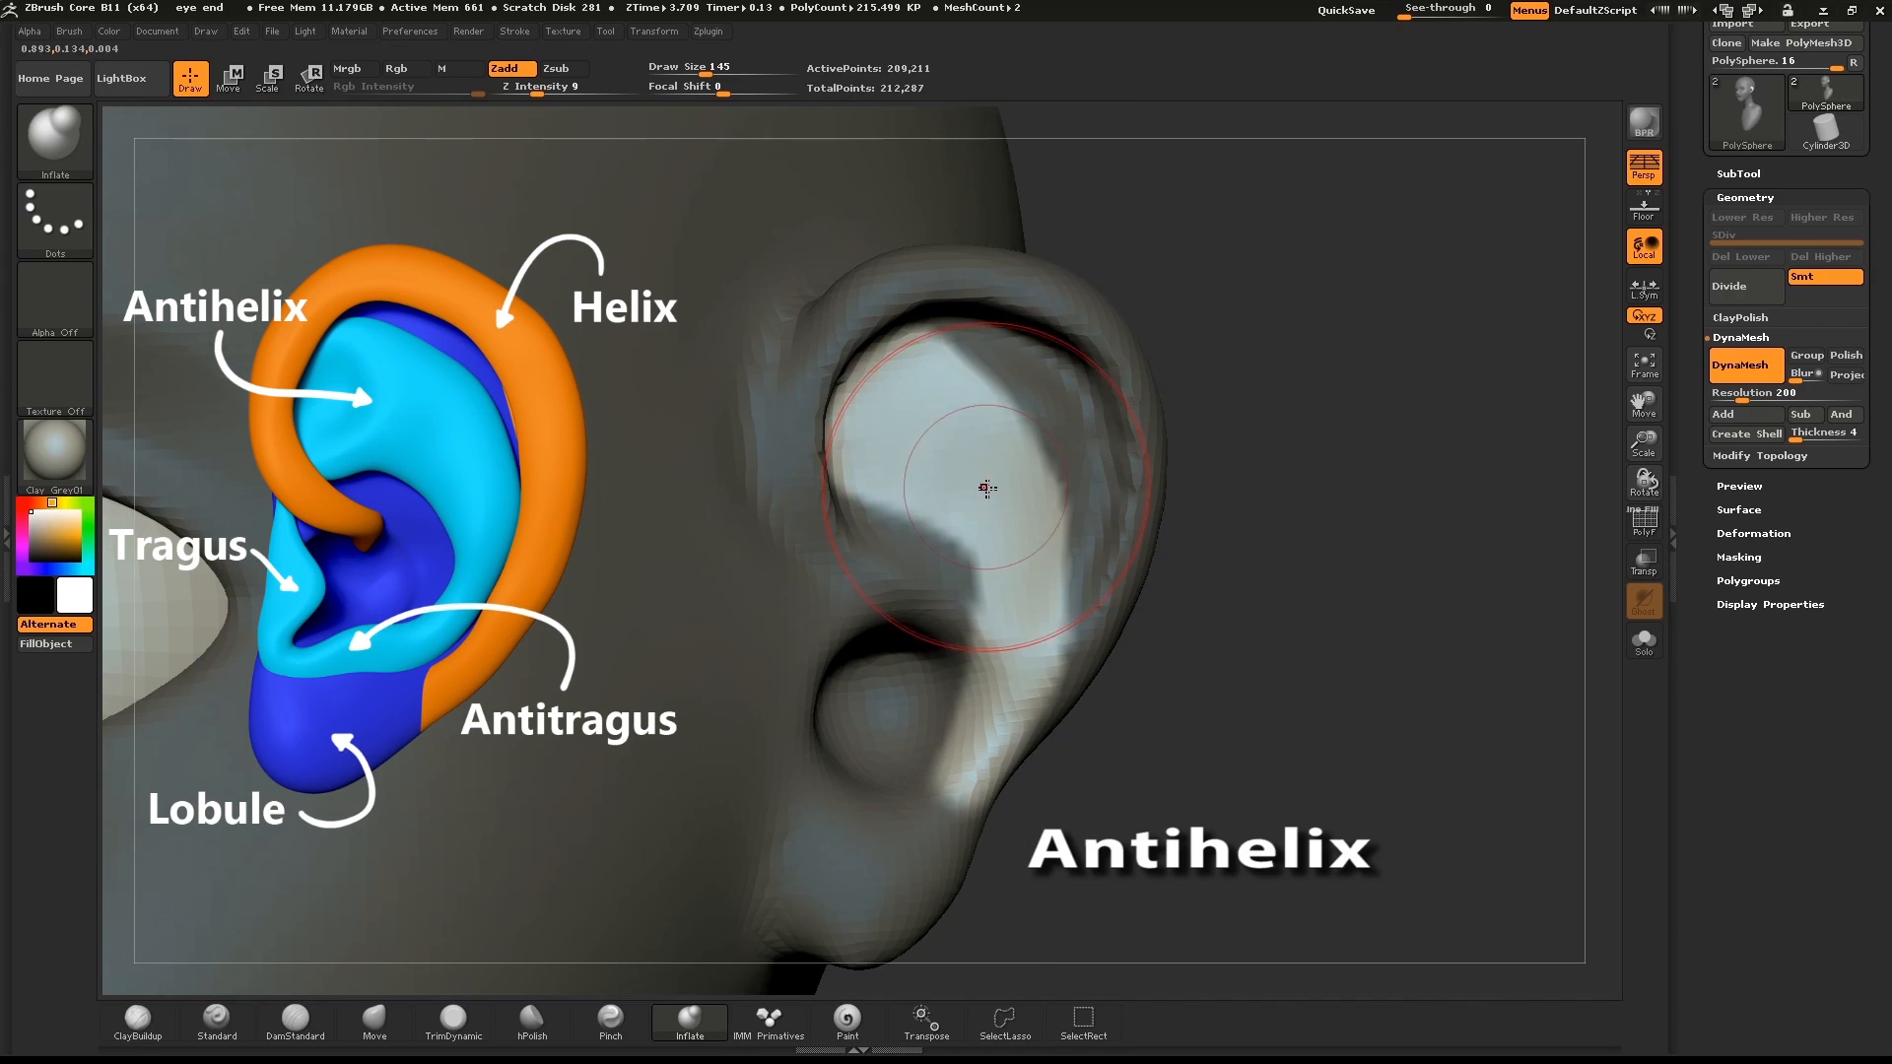
drag(984, 488, 954, 443)
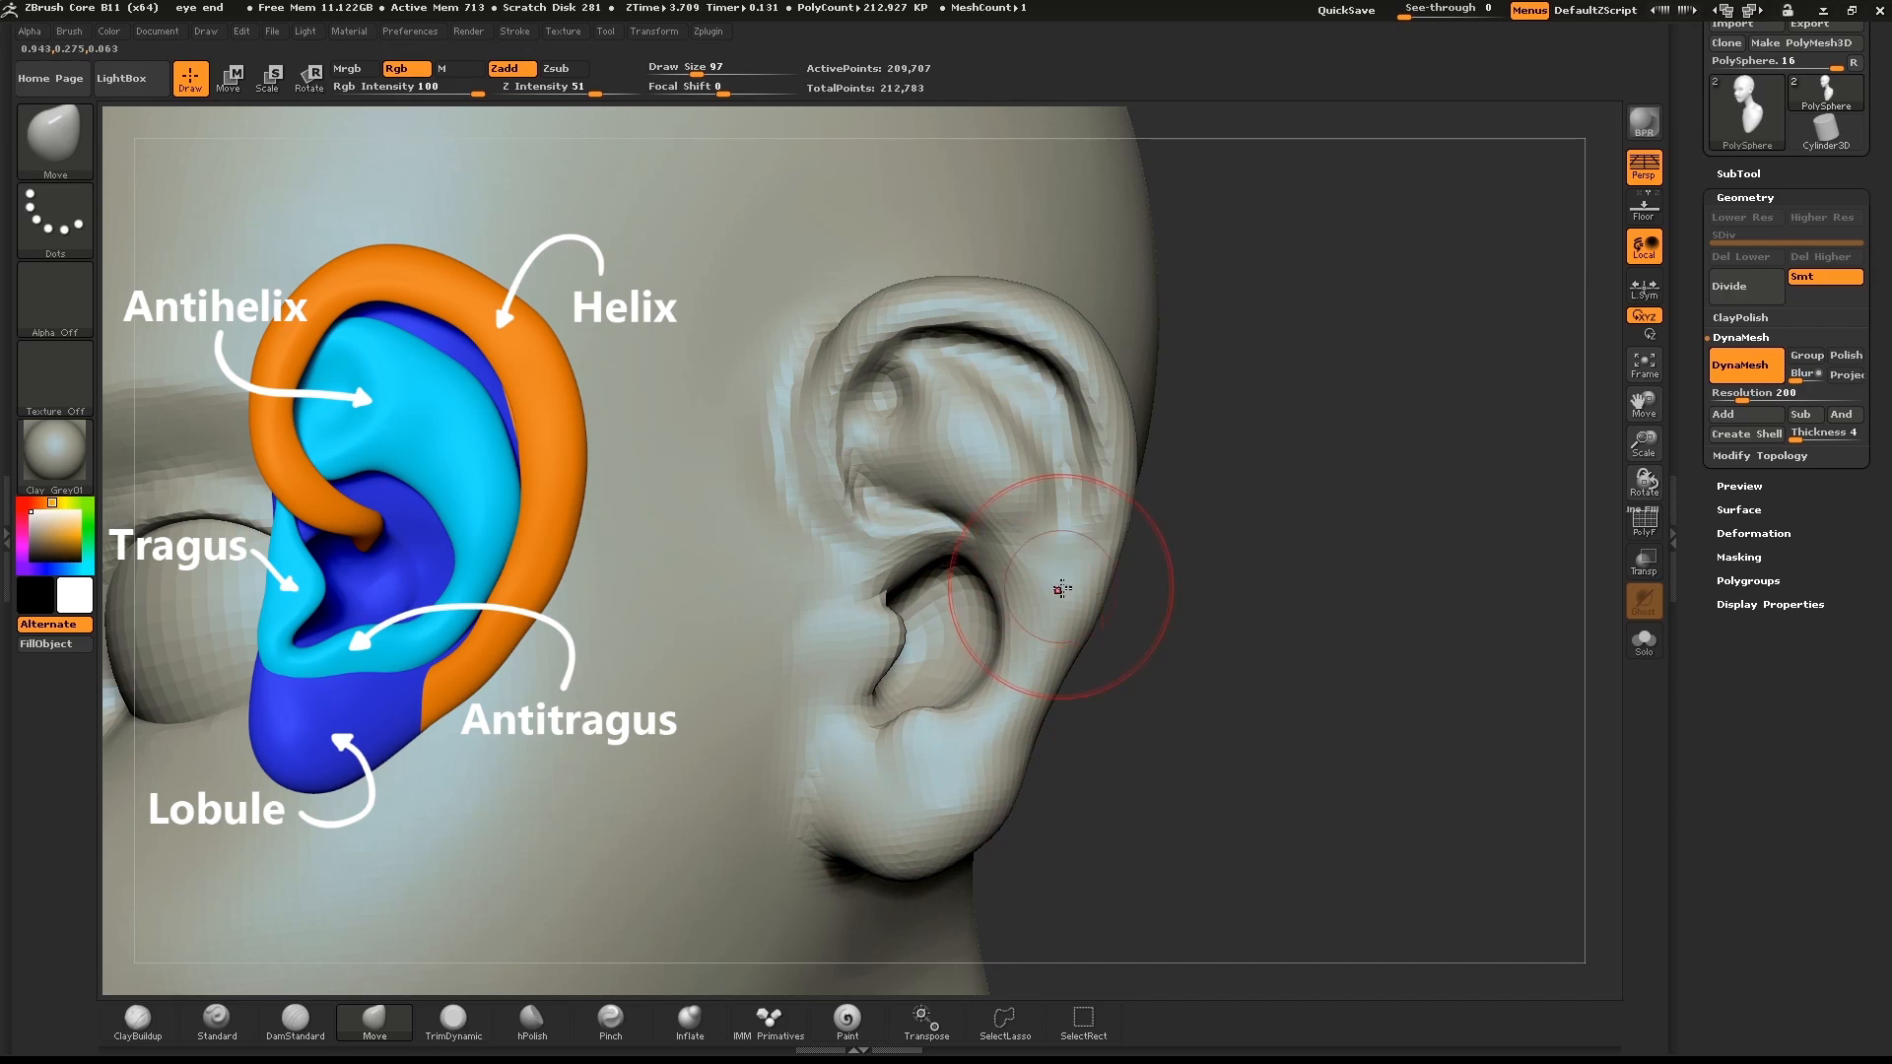
Nudge the tragus and antitragus into shape around the ear opening with the Move brush.
drag(1062, 591, 1068, 735)
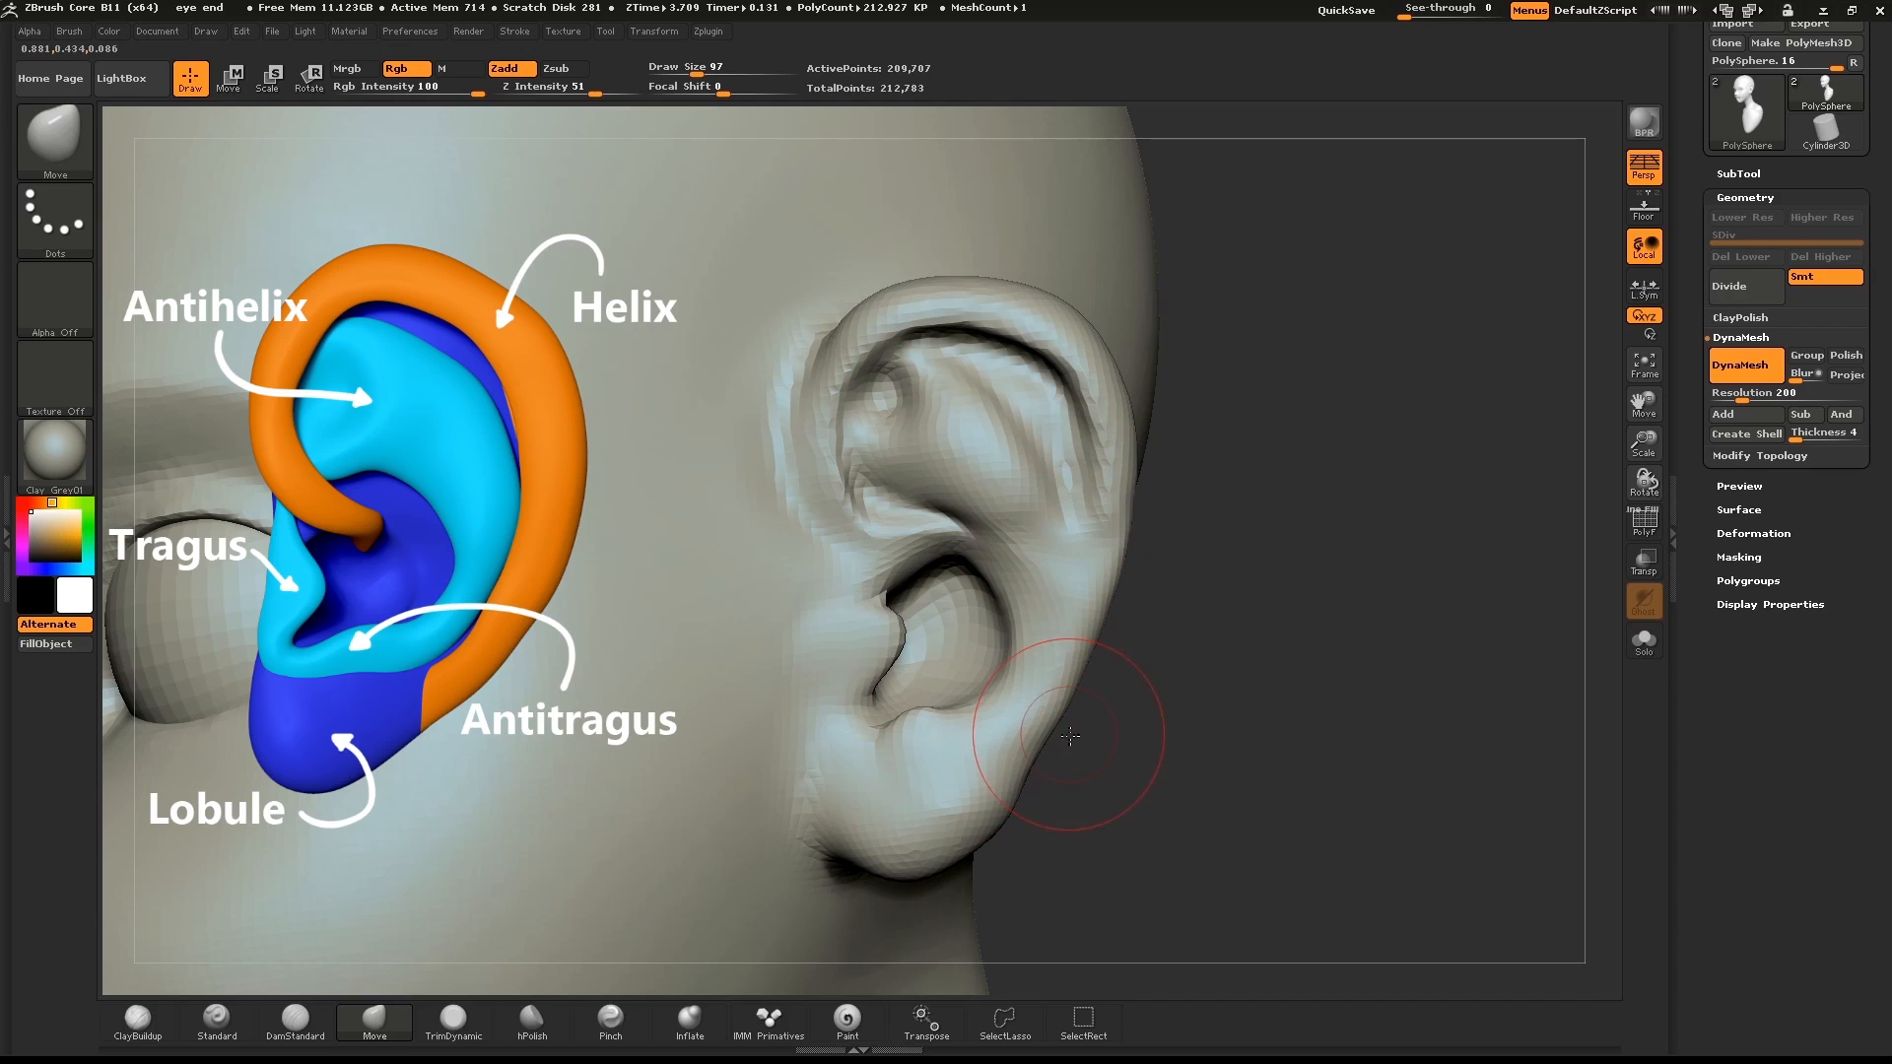
drag(1068, 737, 1120, 568)
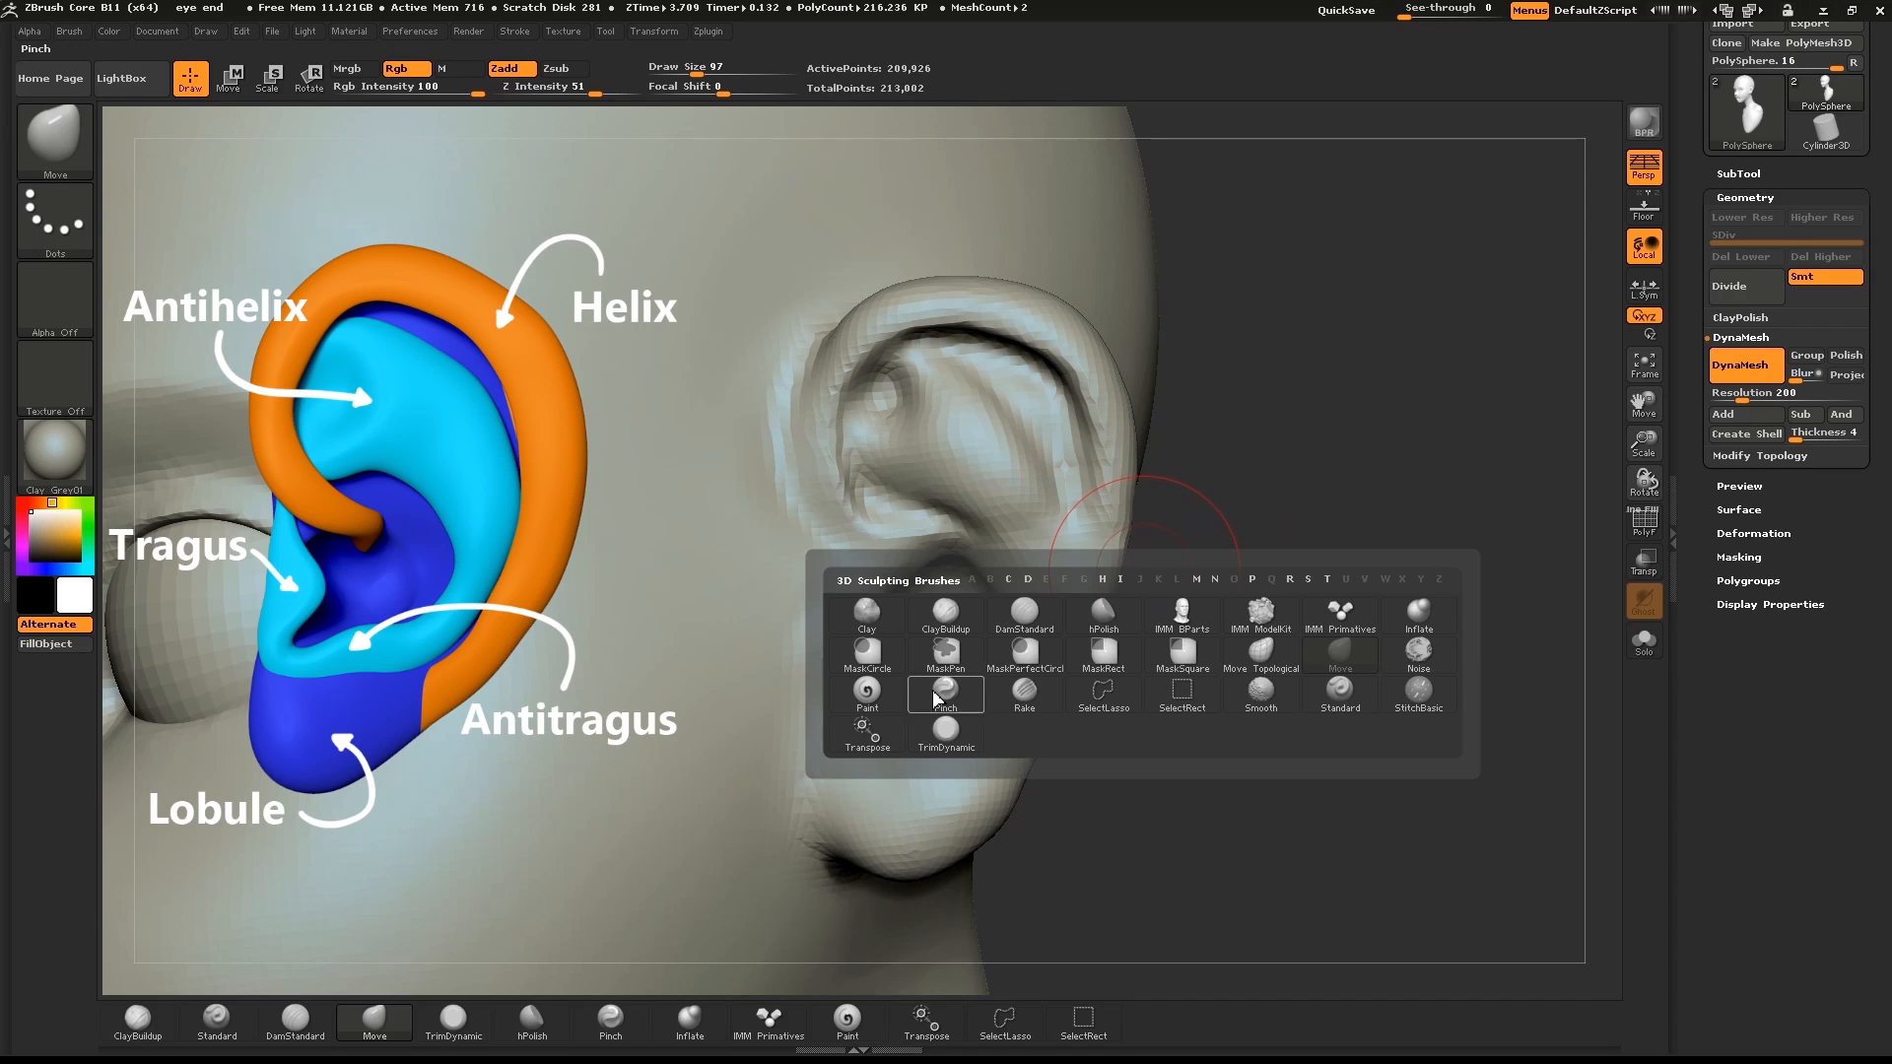
With the DamStandard brush, carve sharp creases along the antihelix and around the ear bowl.
click(1023, 613)
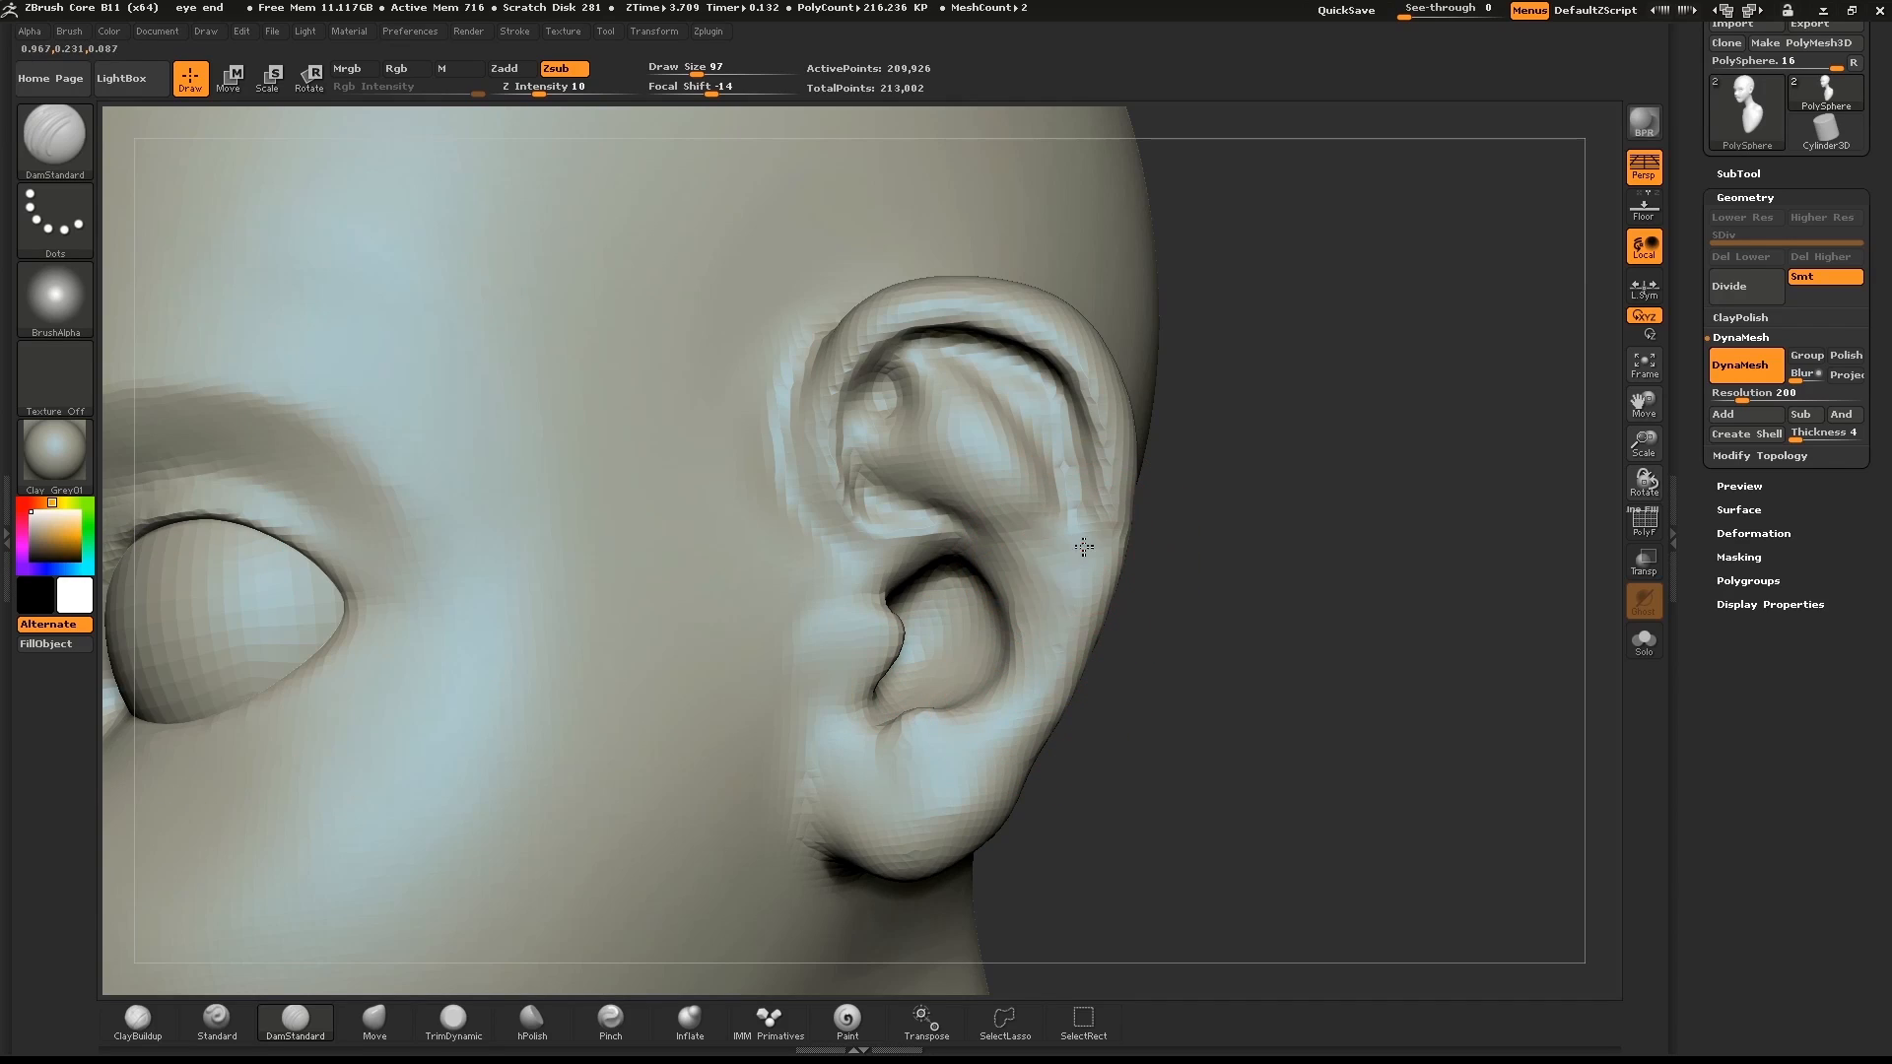
click(293, 1019)
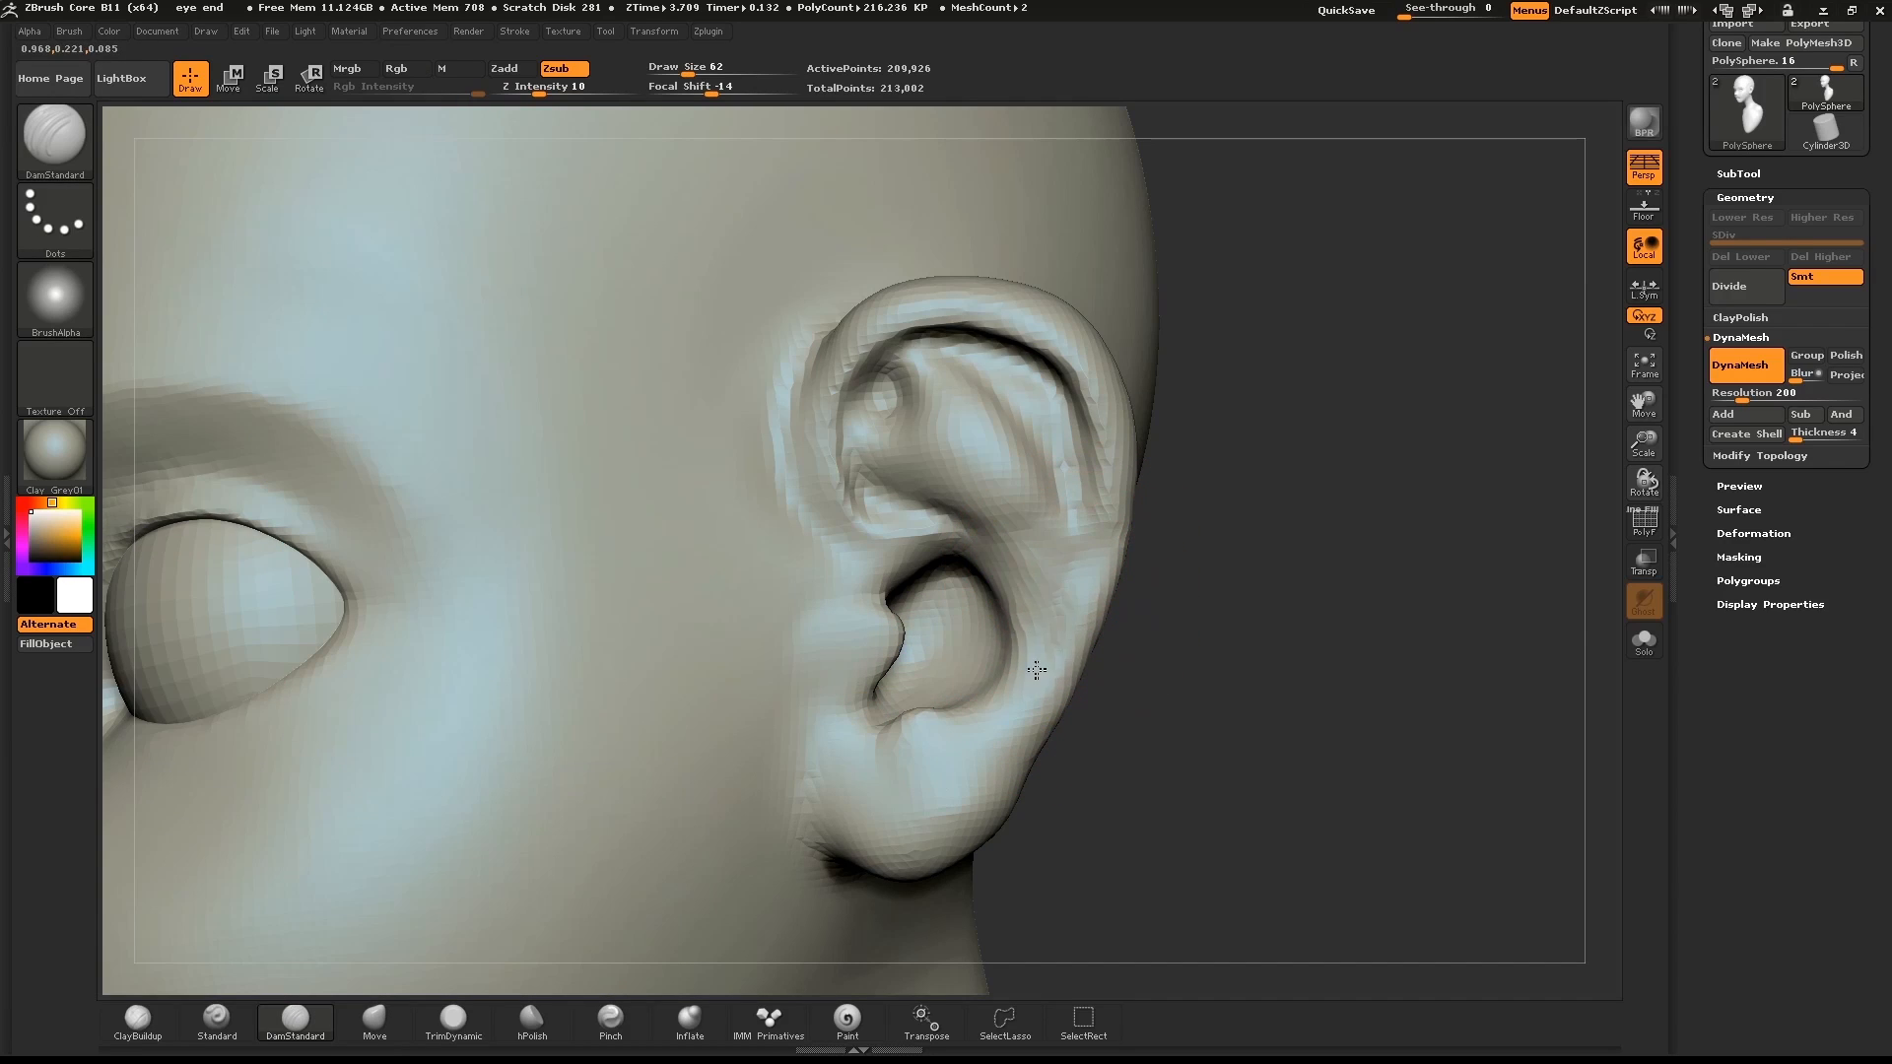
drag(1035, 670, 978, 530)
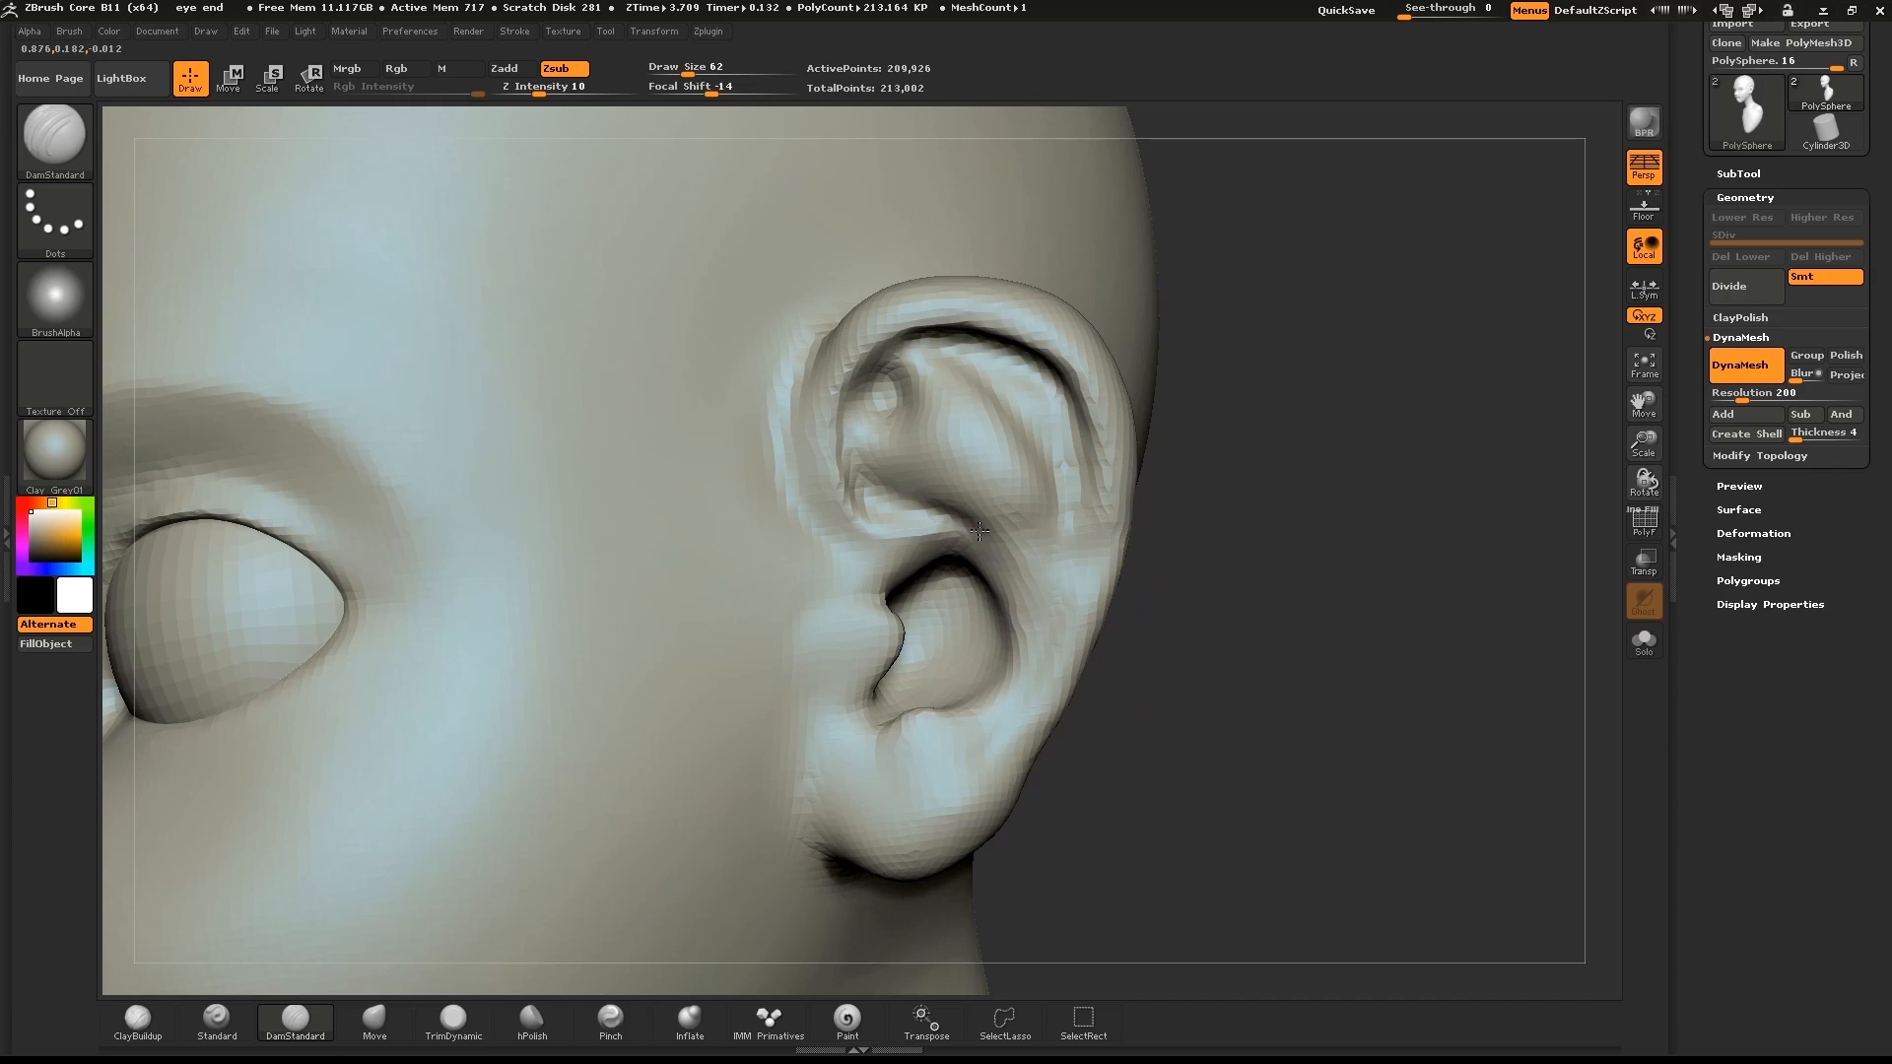
drag(977, 530, 1025, 615)
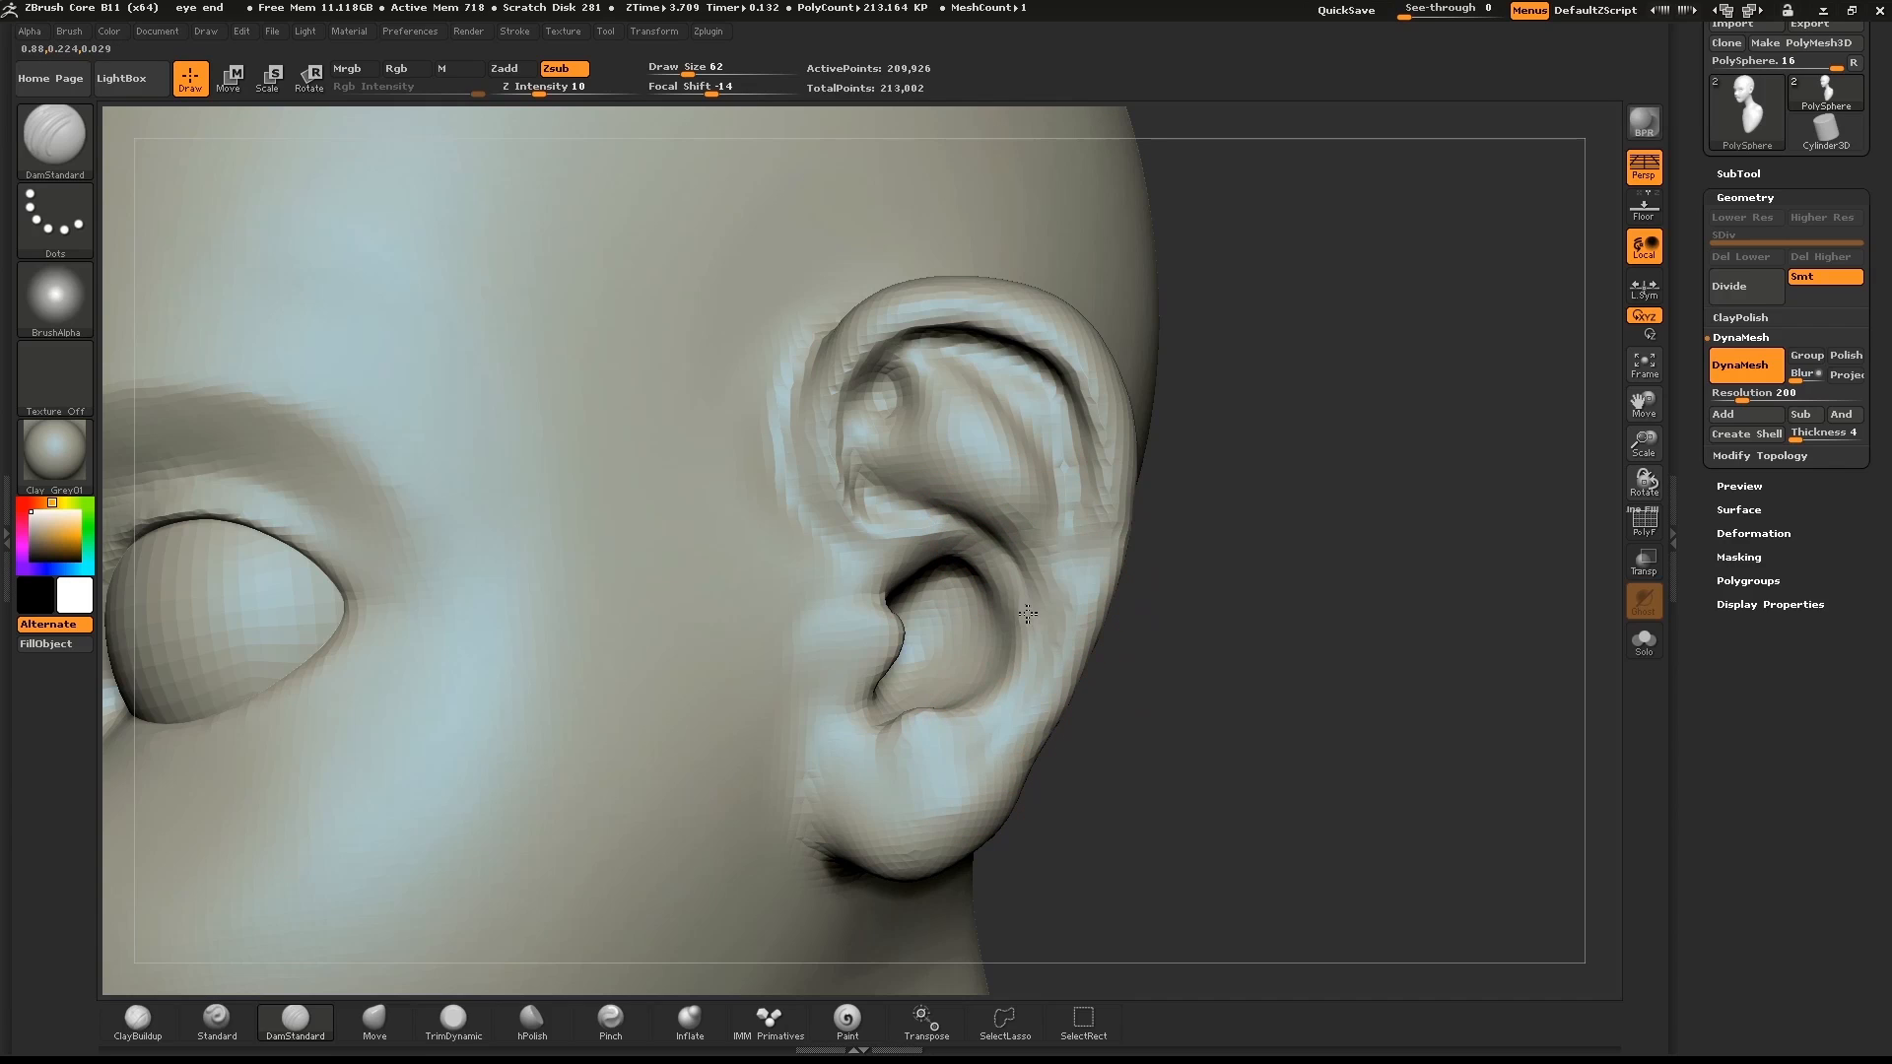